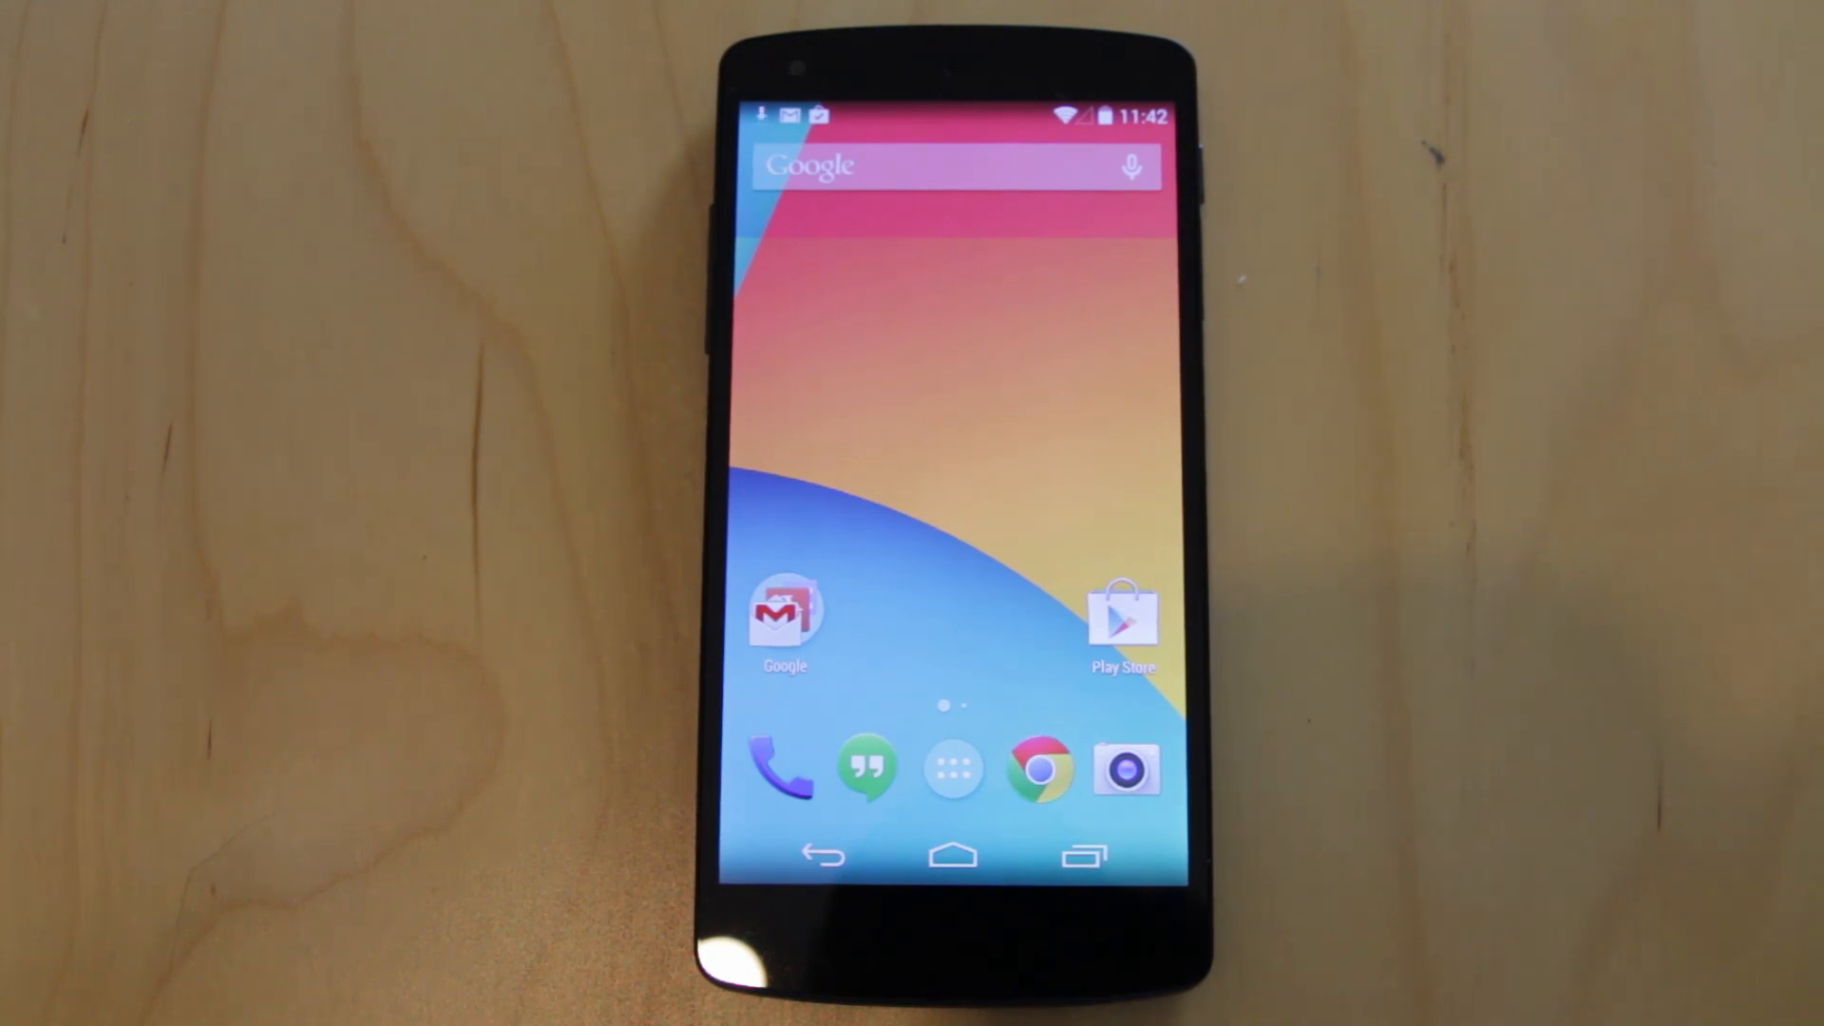
# Show the app drawer page listing Hangouts, Keep, Phone, Smart Launcher and SoundHound.
pyautogui.click(785, 610)
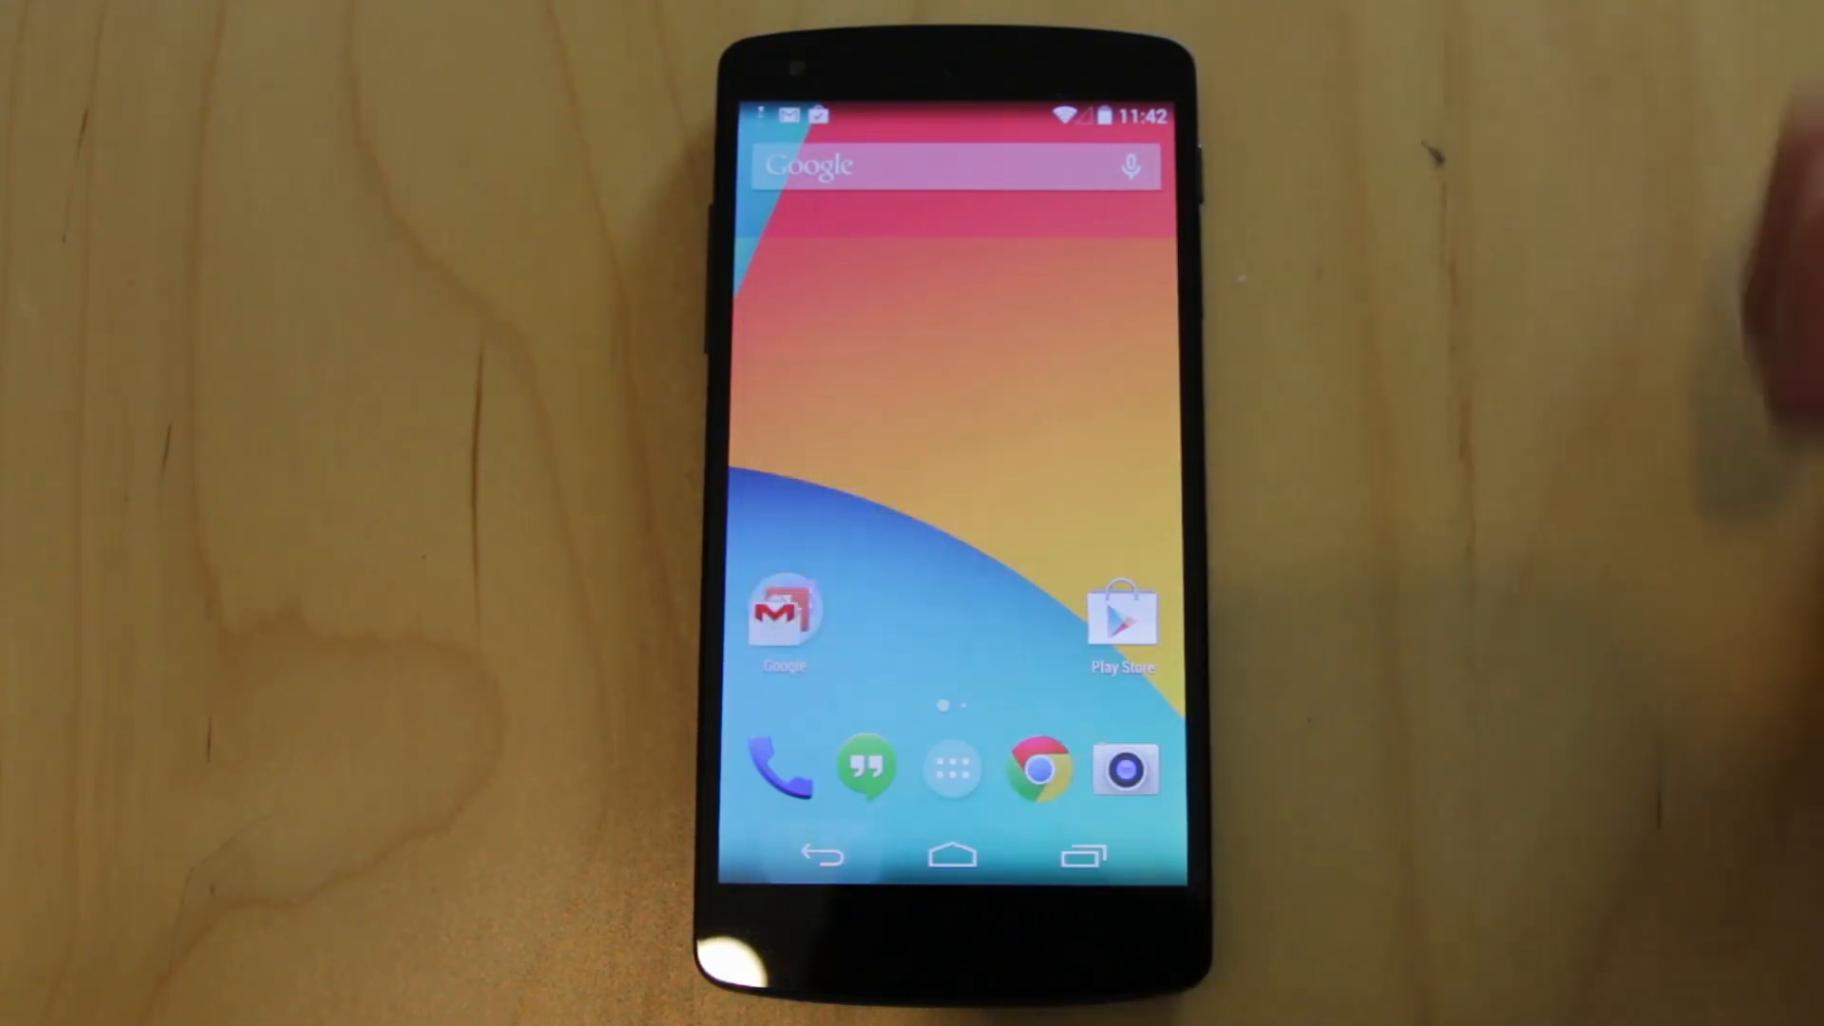
pyautogui.click(952, 770)
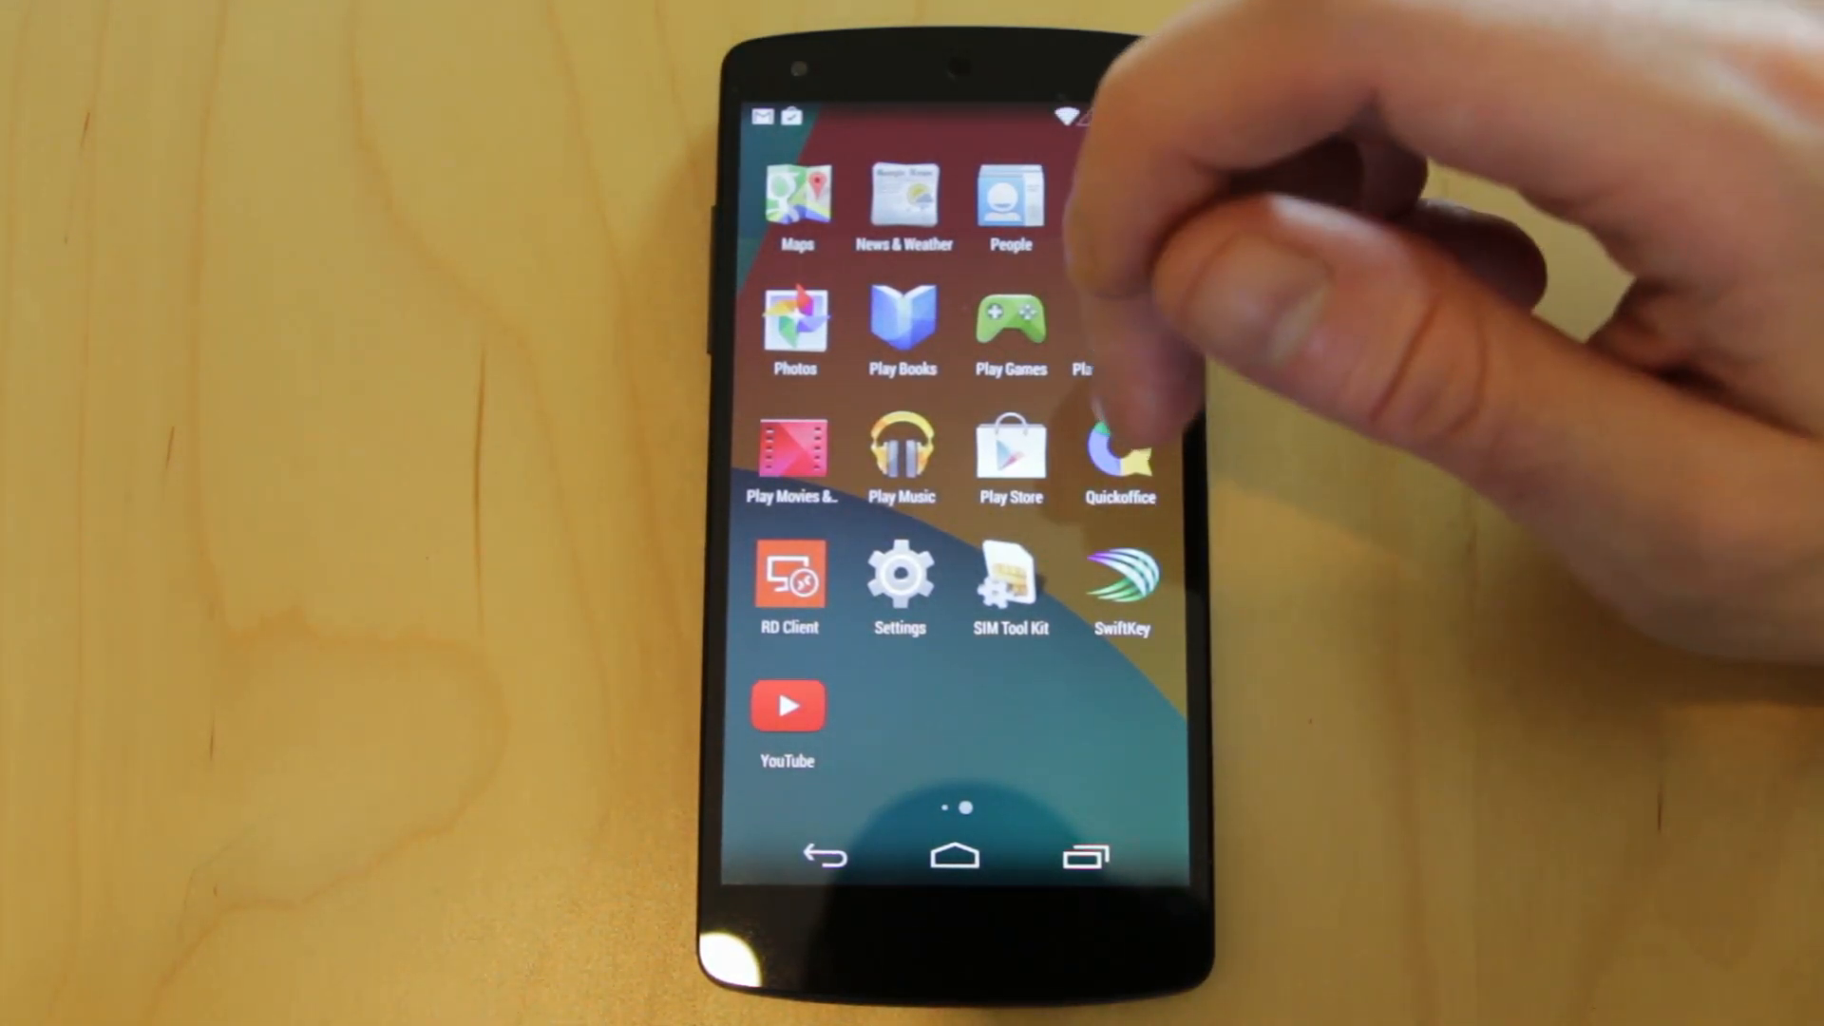
pyautogui.click(899, 574)
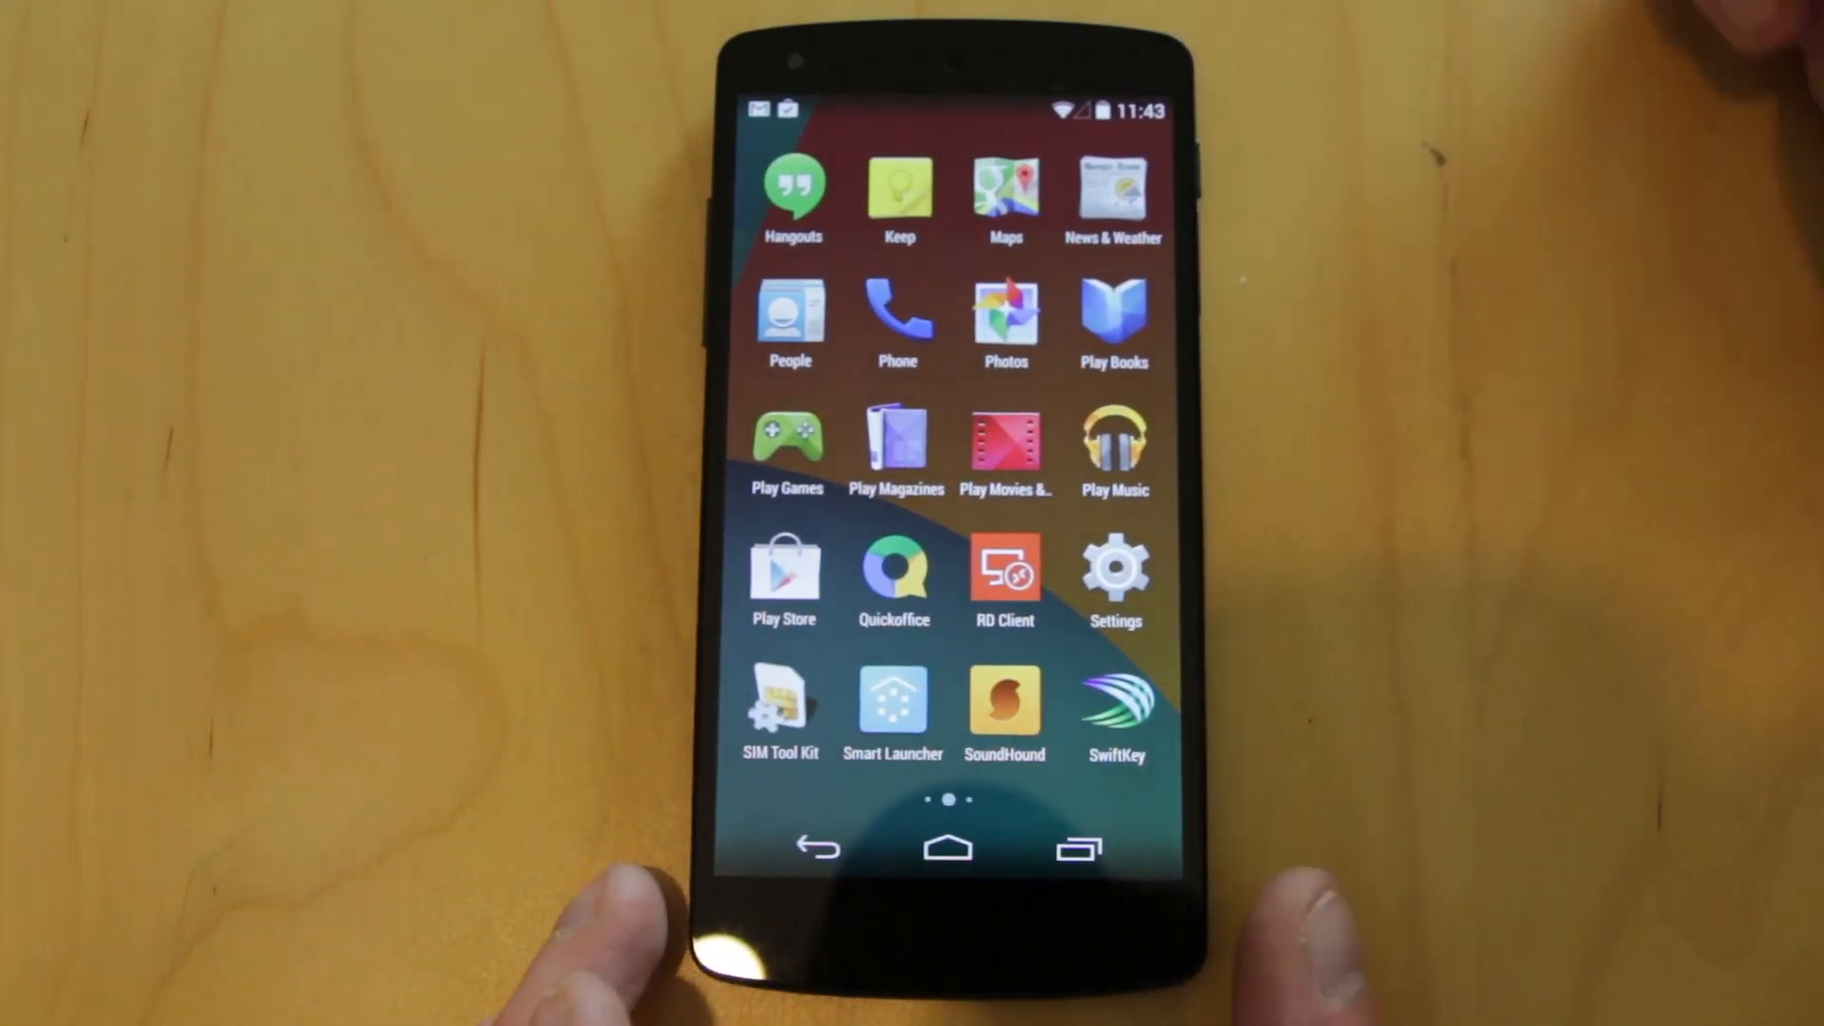
# Swipe the app drawer to its first page (Analytics through Google+) and back.
pyautogui.hscroll(3)
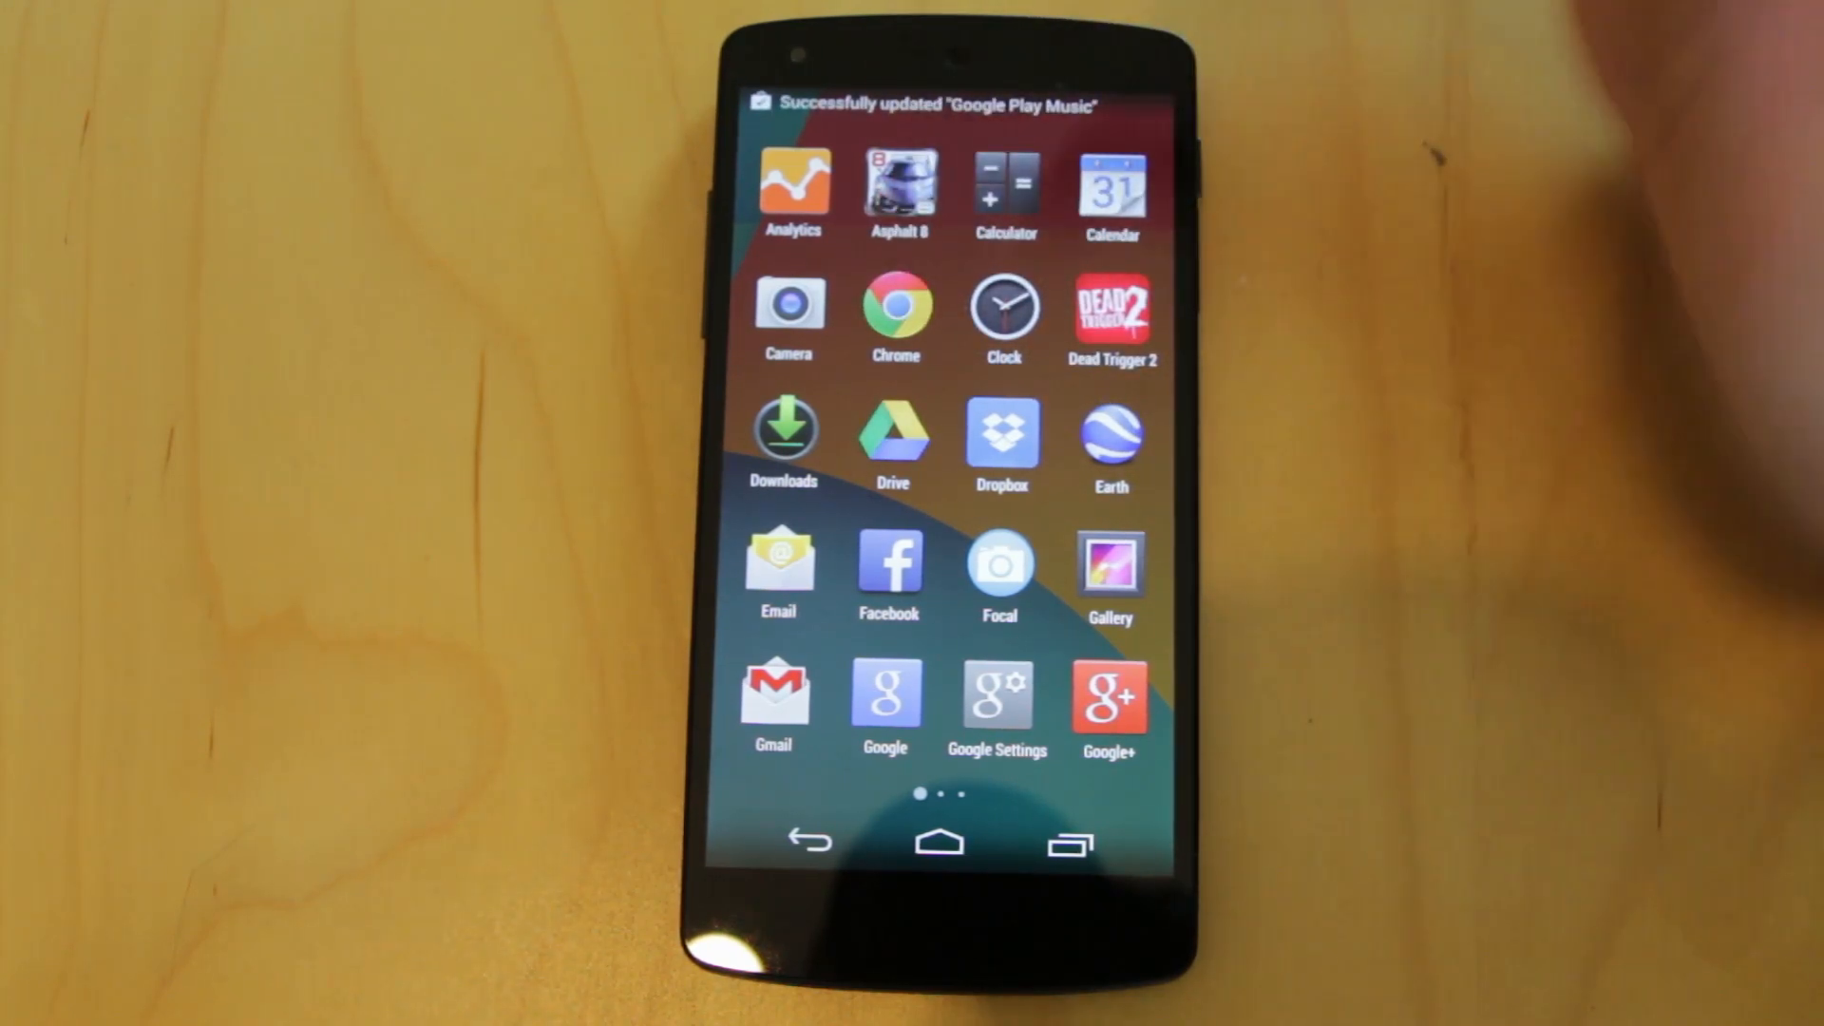
pyautogui.hscroll(-3)
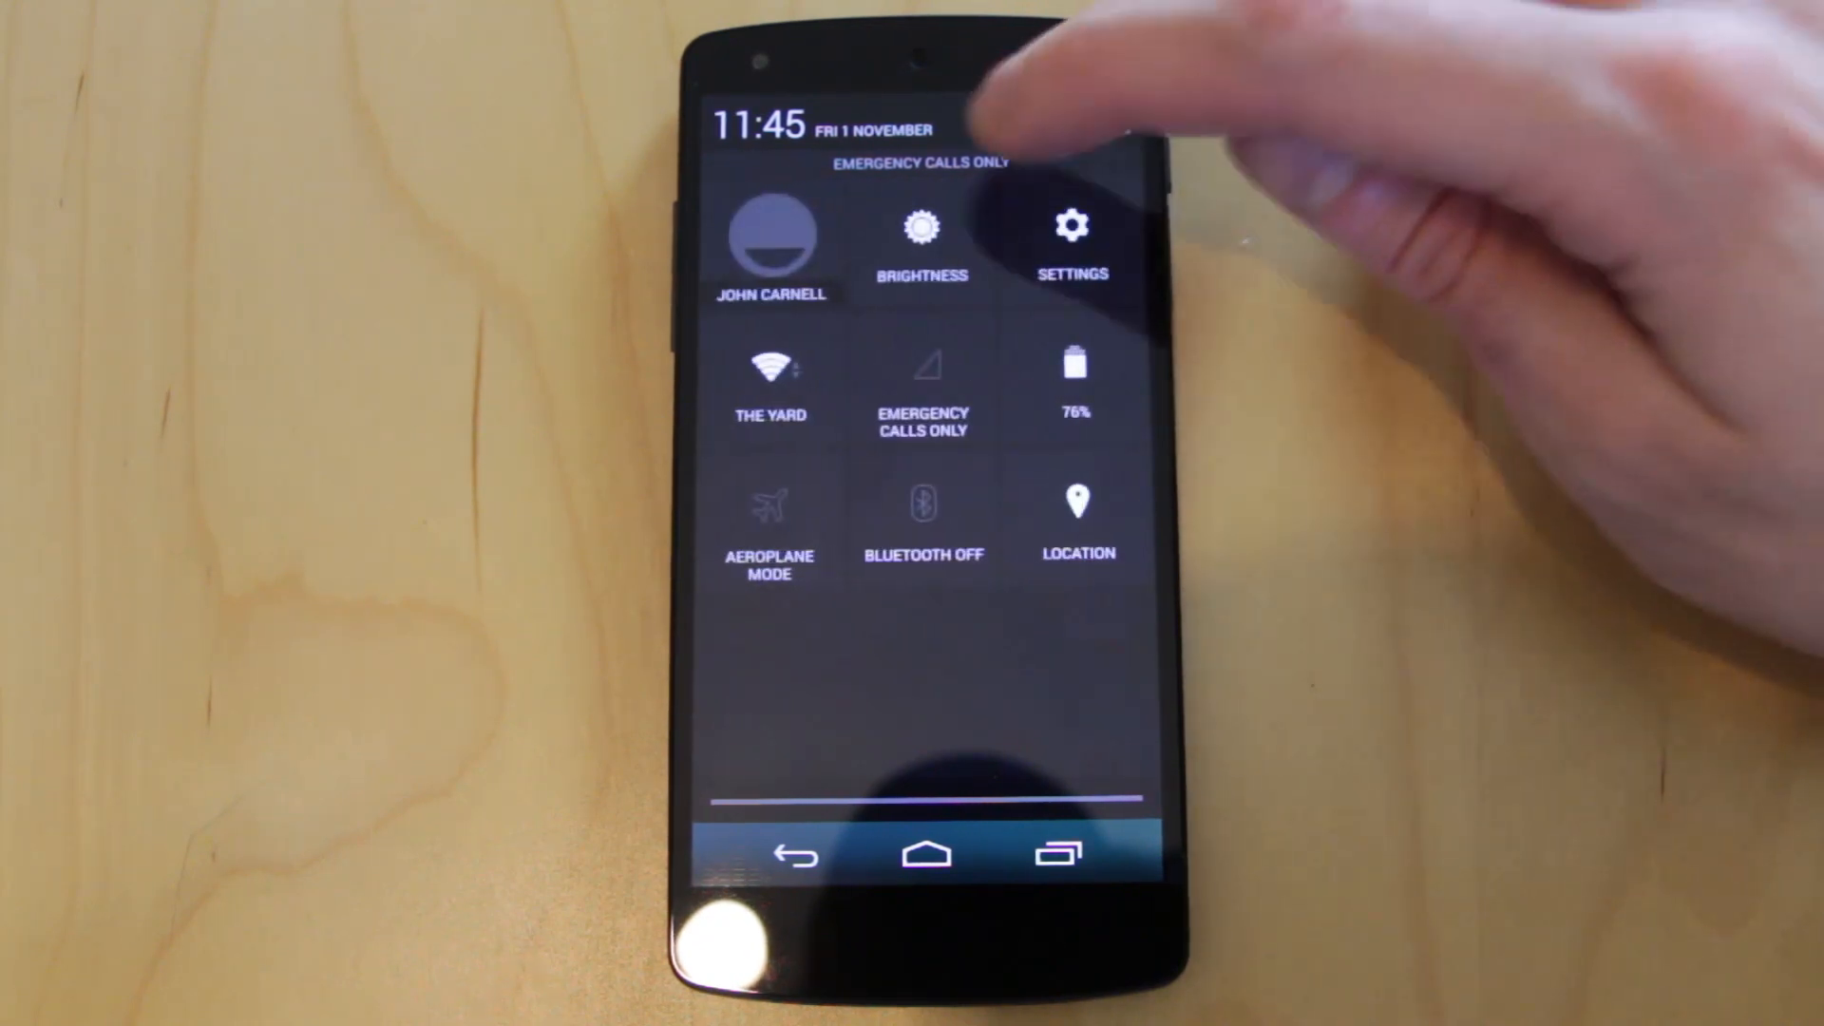
# Go from the Settings tile into full Settings and scroll down toward About phone.
pyautogui.click(1069, 231)
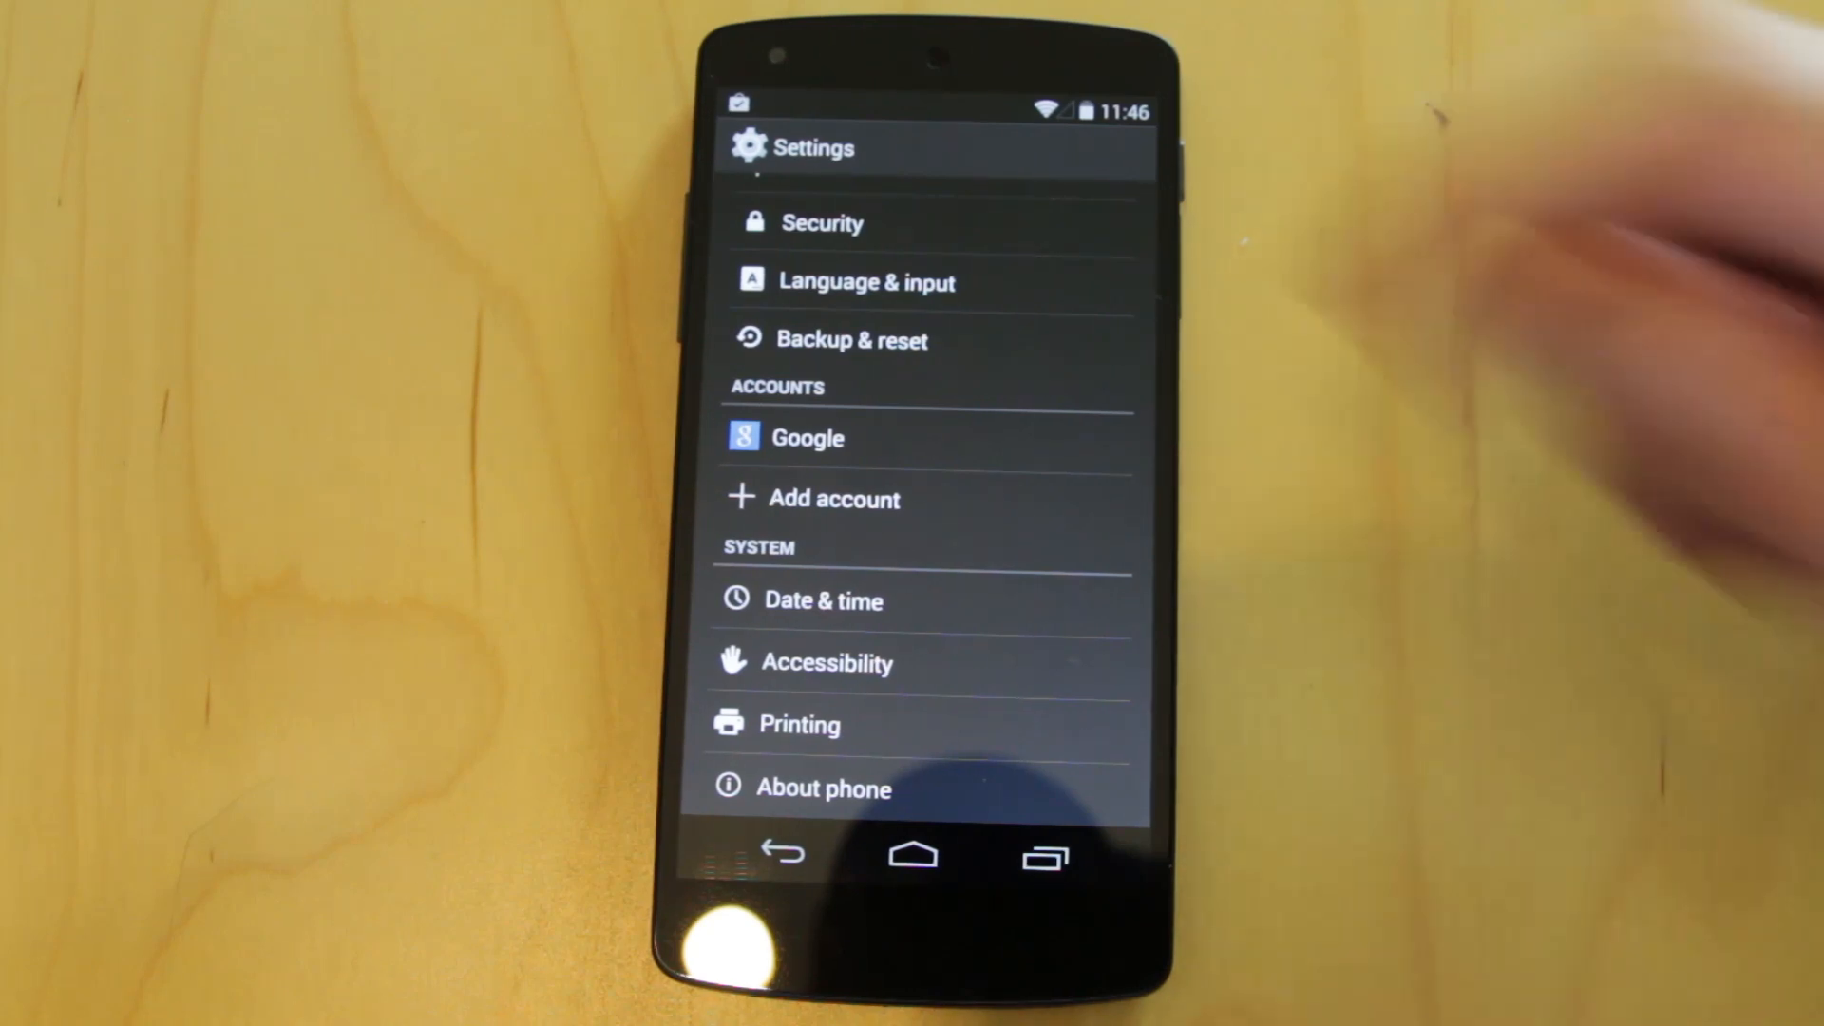
pyautogui.scroll(-3)
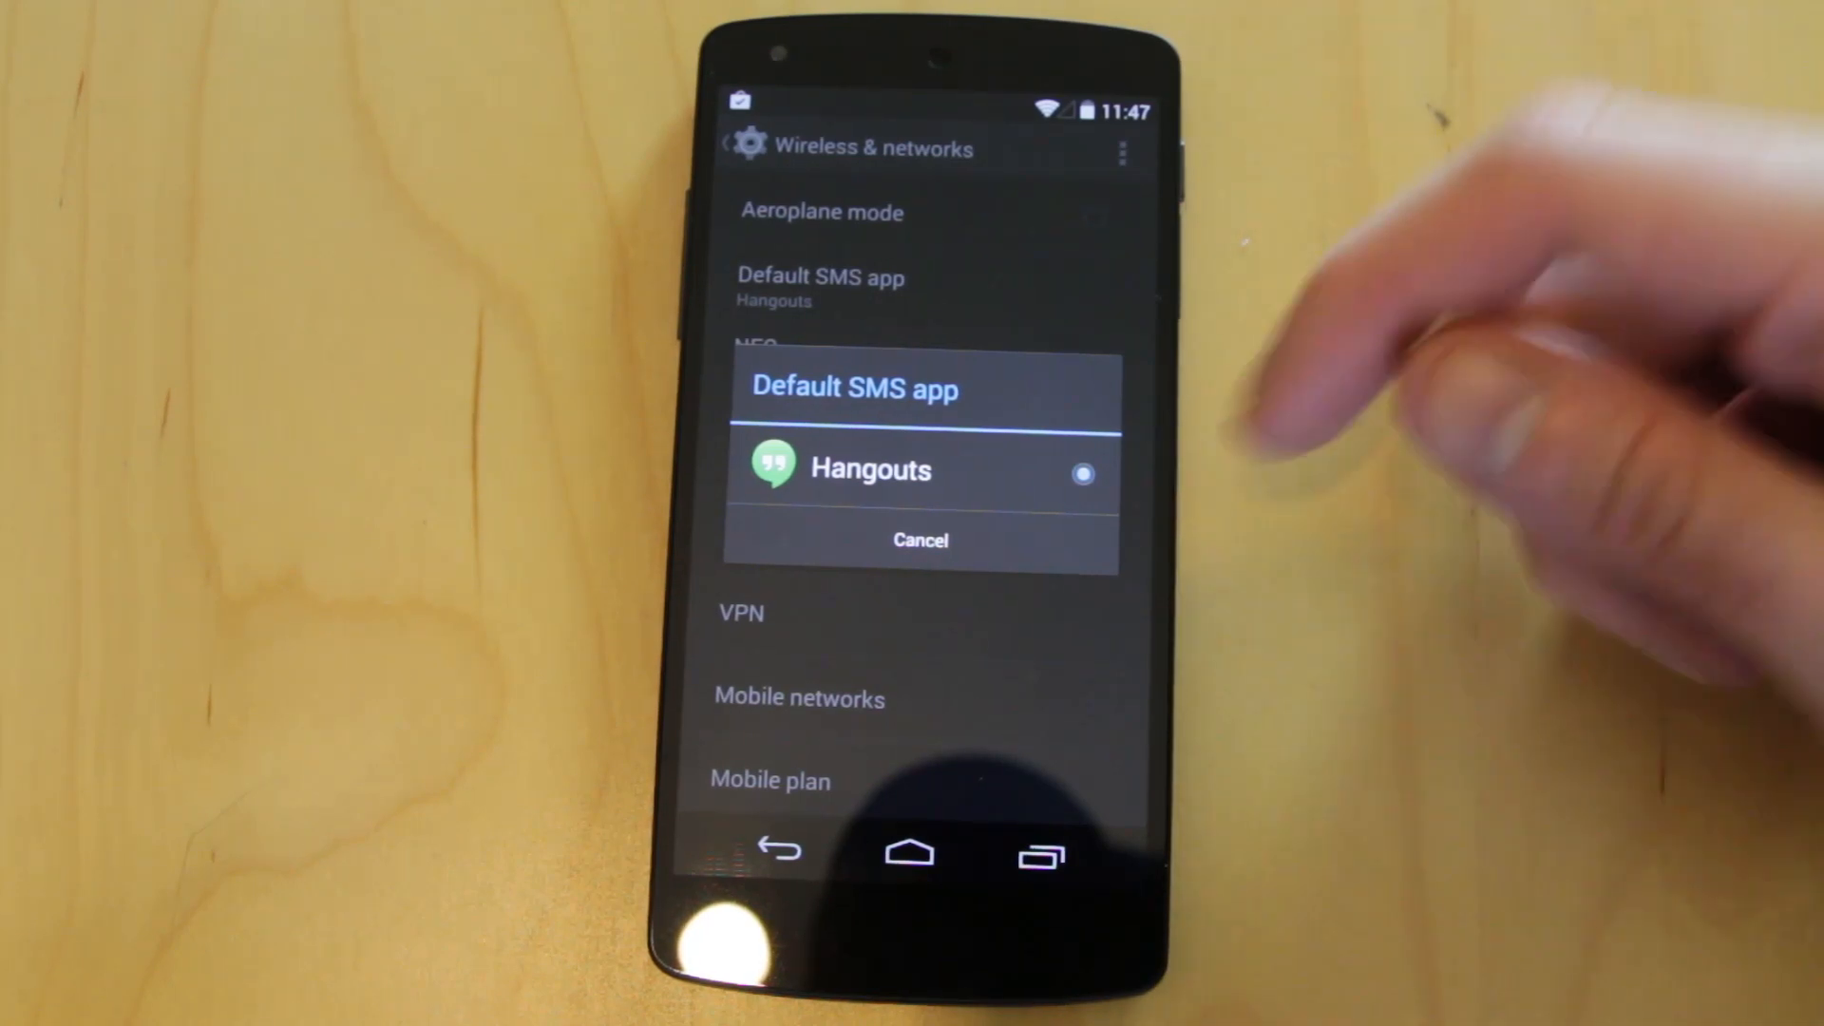
# Keep Hangouts as the default SMS app in the Wireless & networks chooser.
pyautogui.click(919, 538)
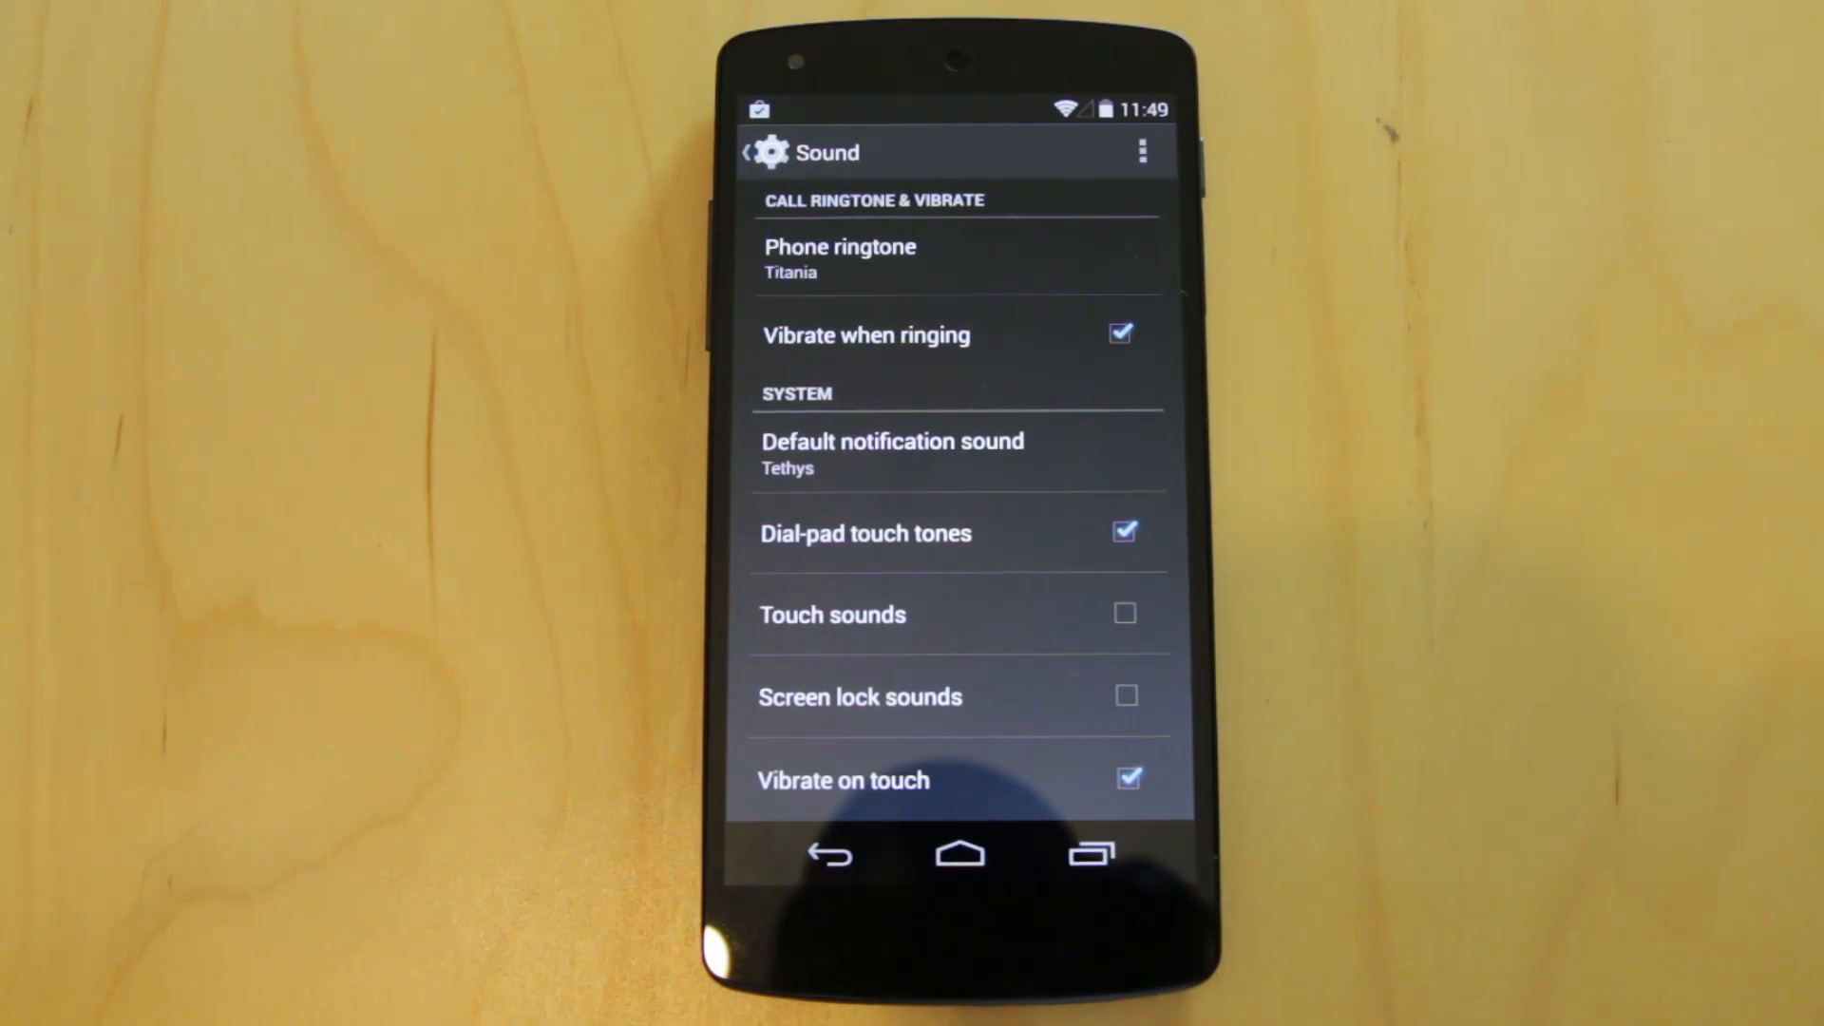
pyautogui.moveTo(1512, 698)
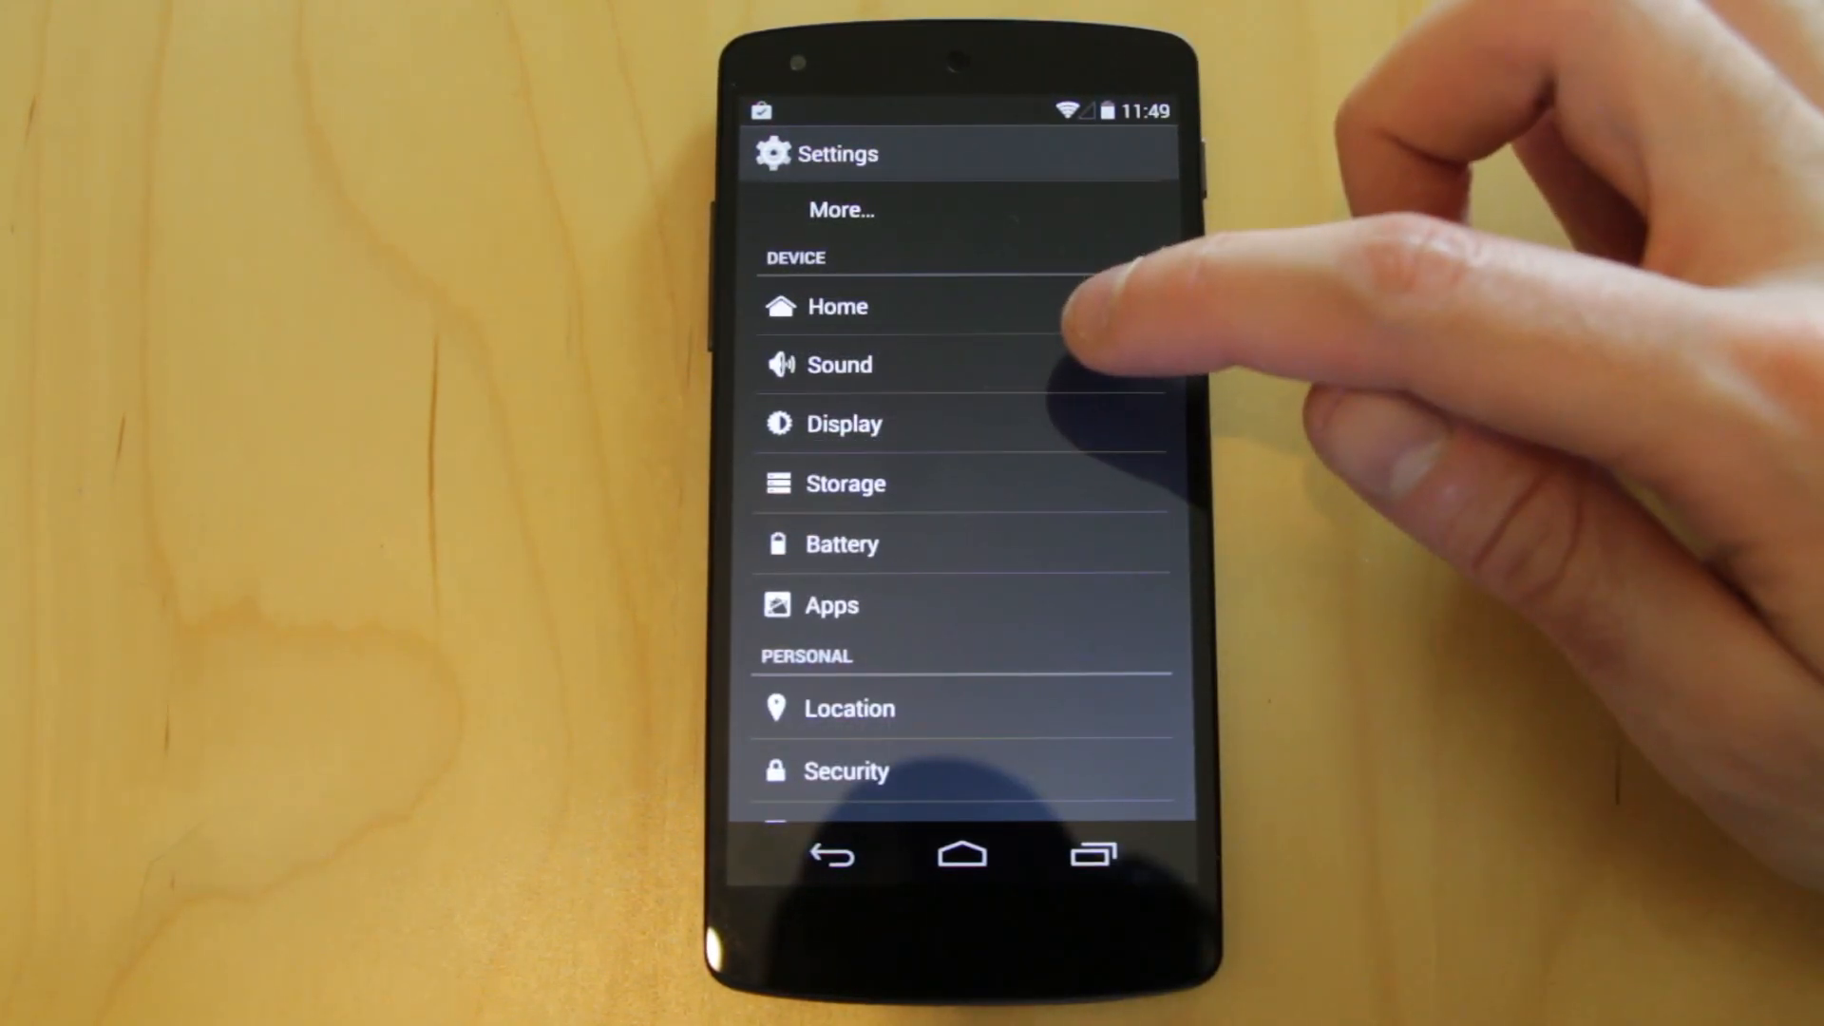
# Enter Display settings and start the wallpaper chooser.
pyautogui.click(844, 421)
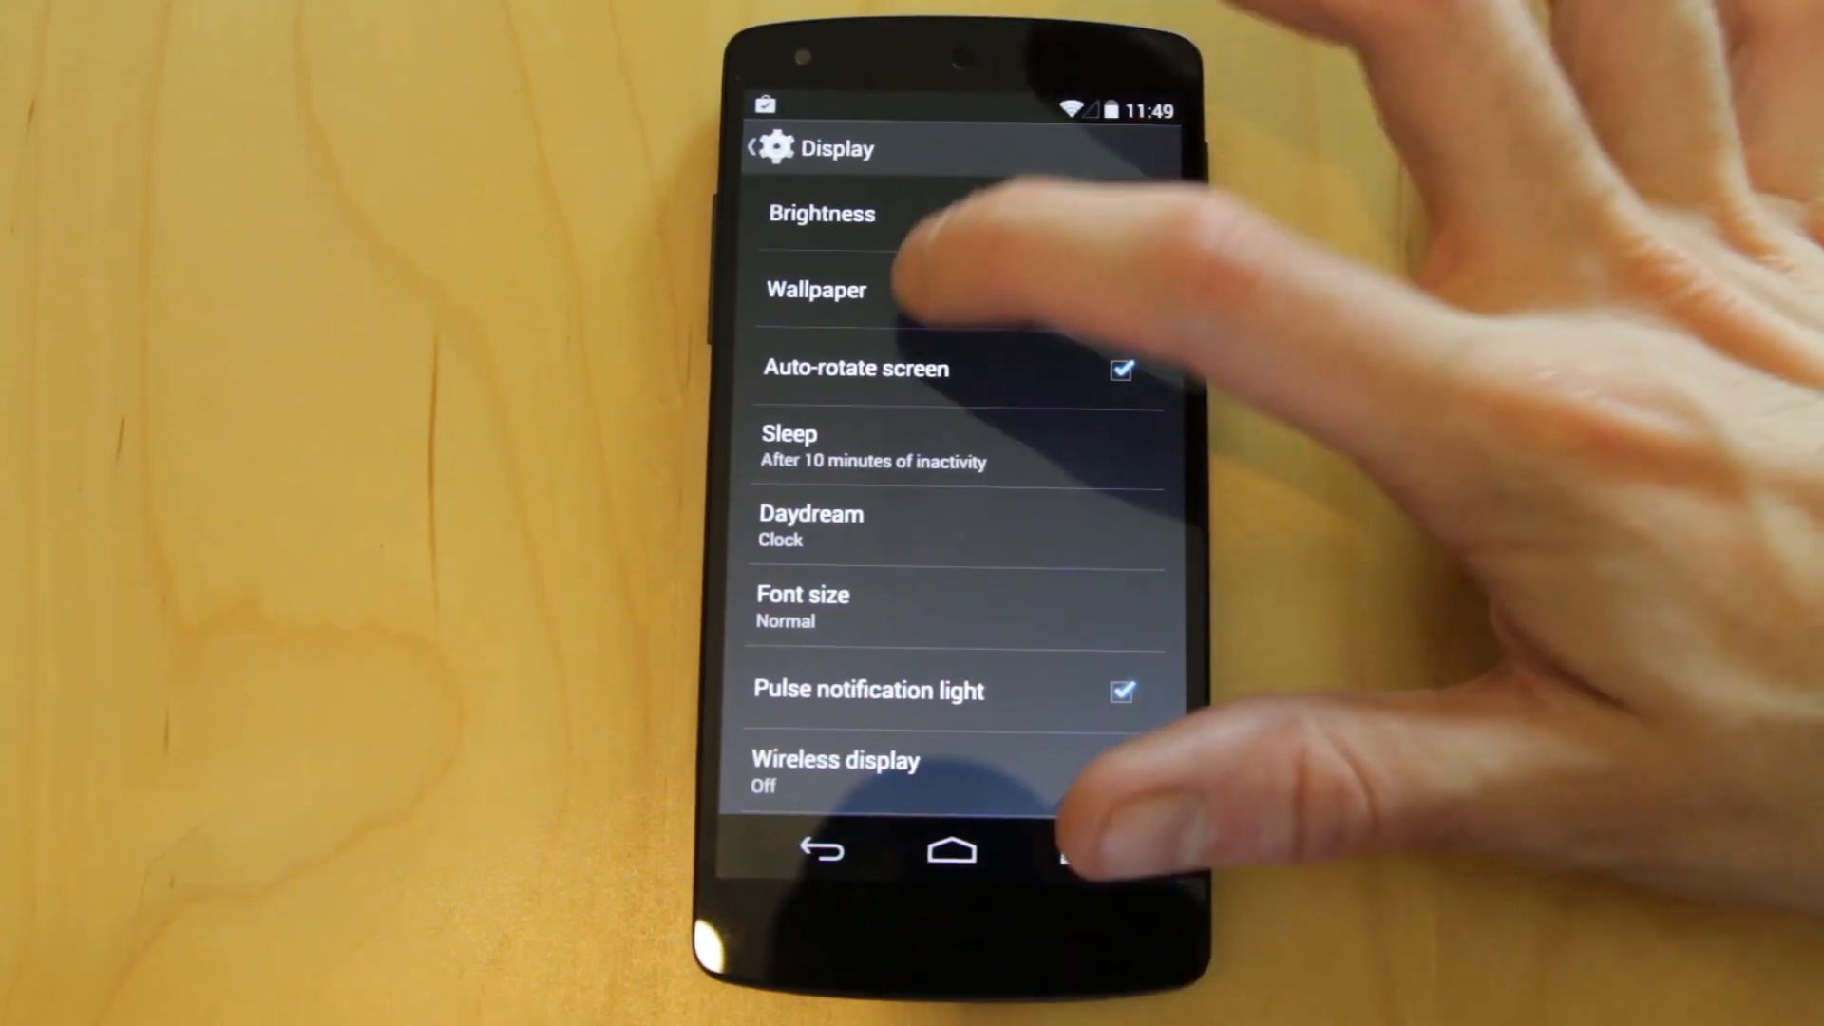
pyautogui.click(816, 289)
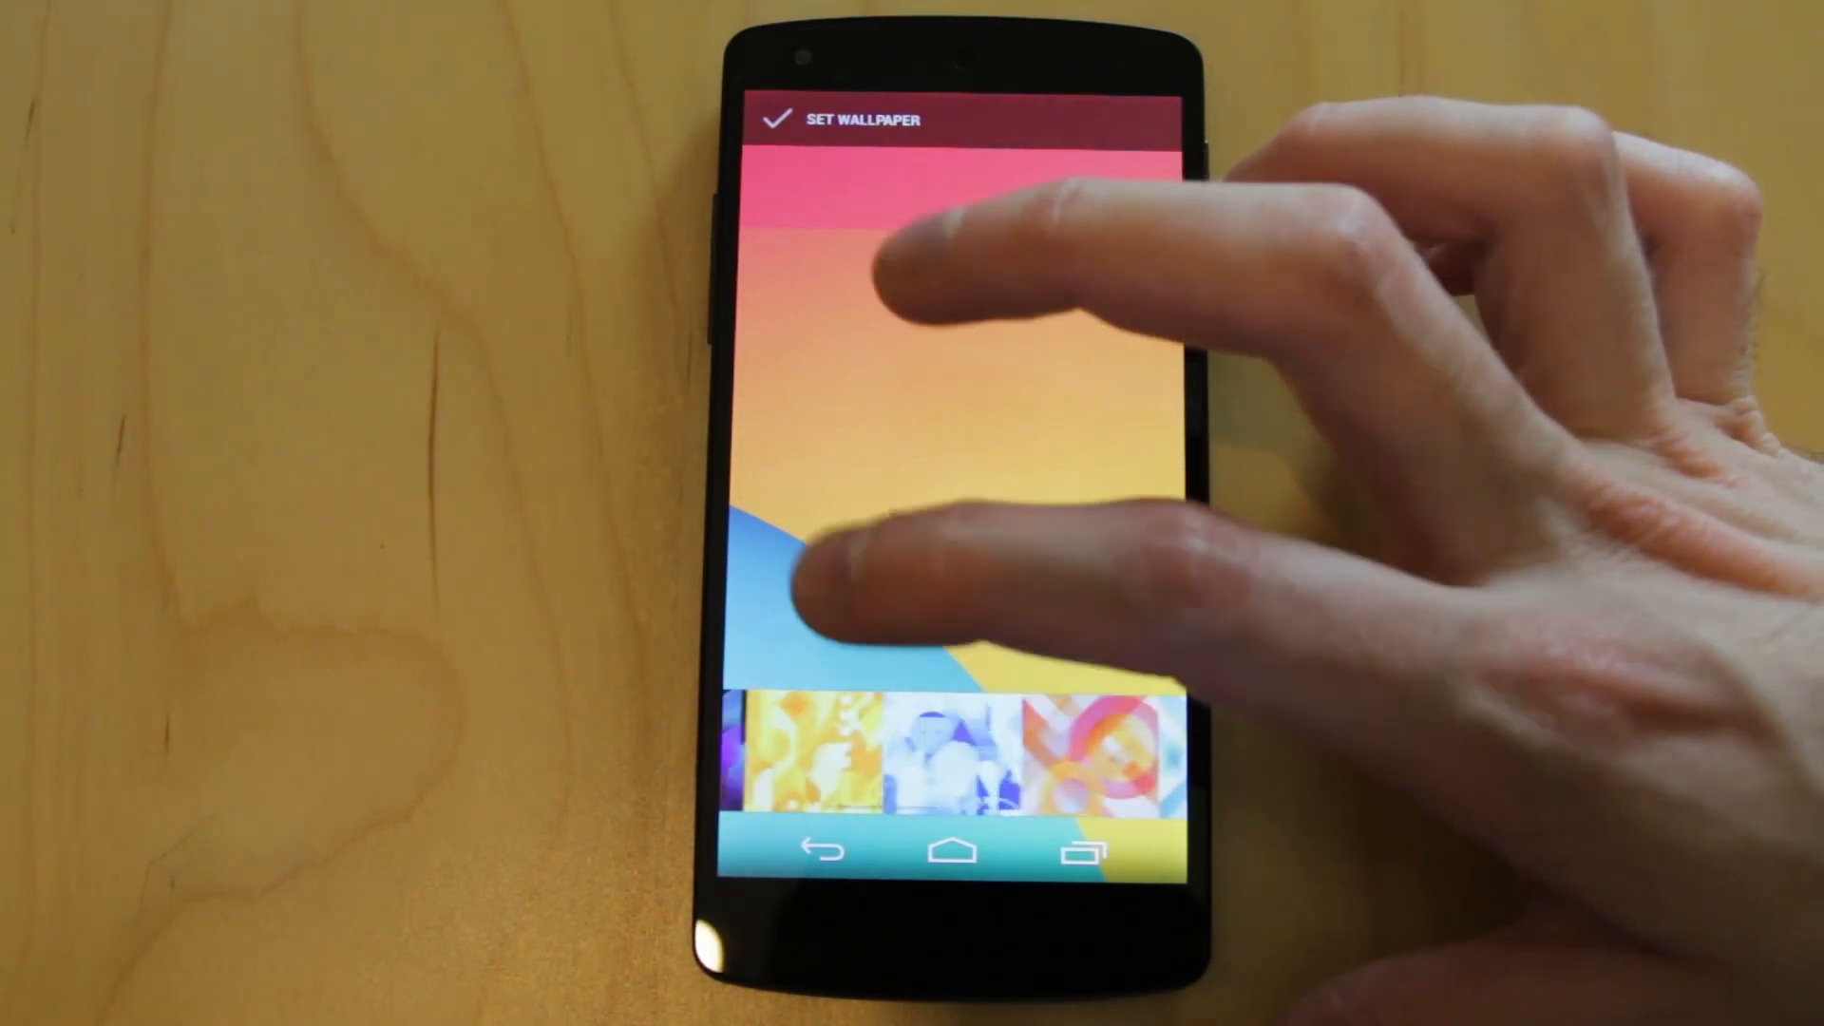
# Browse a wallpaper thumbnail, then return to the Display settings list.
pyautogui.click(815, 750)
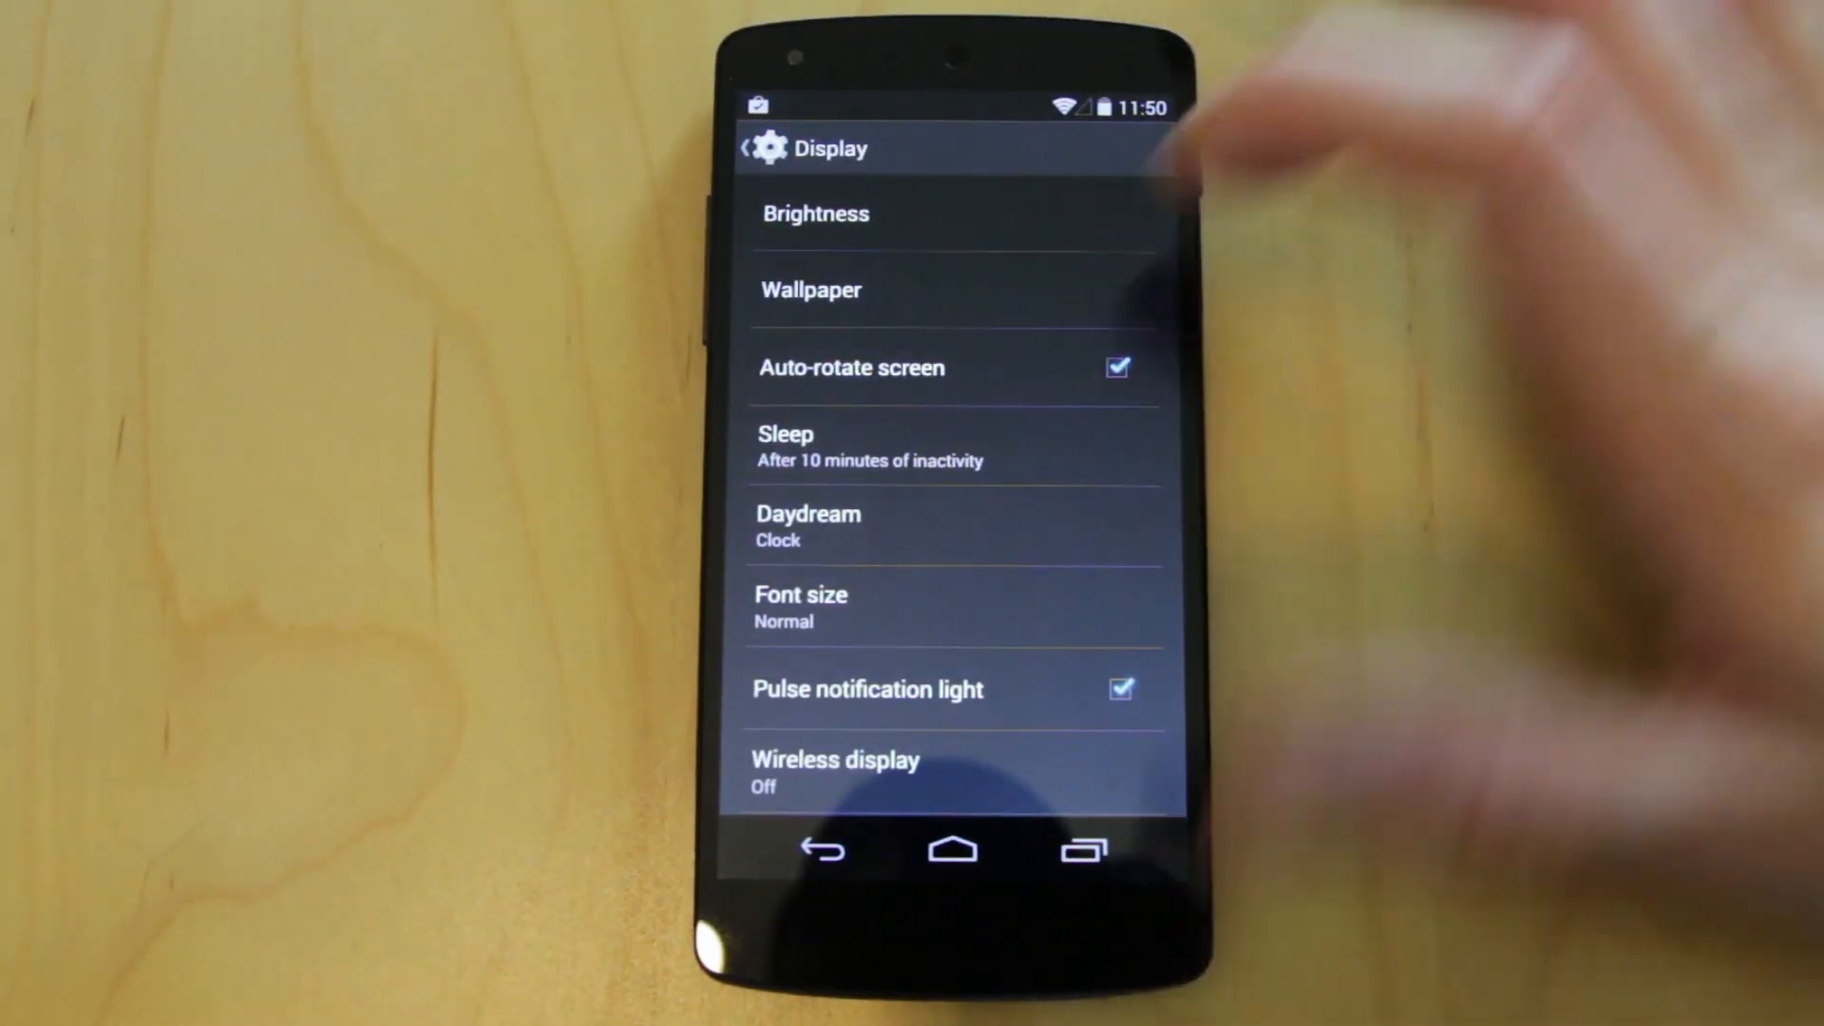
# View the screen sleep timeout choices (10 minutes set) and dismiss the dialog.
pyautogui.click(1117, 367)
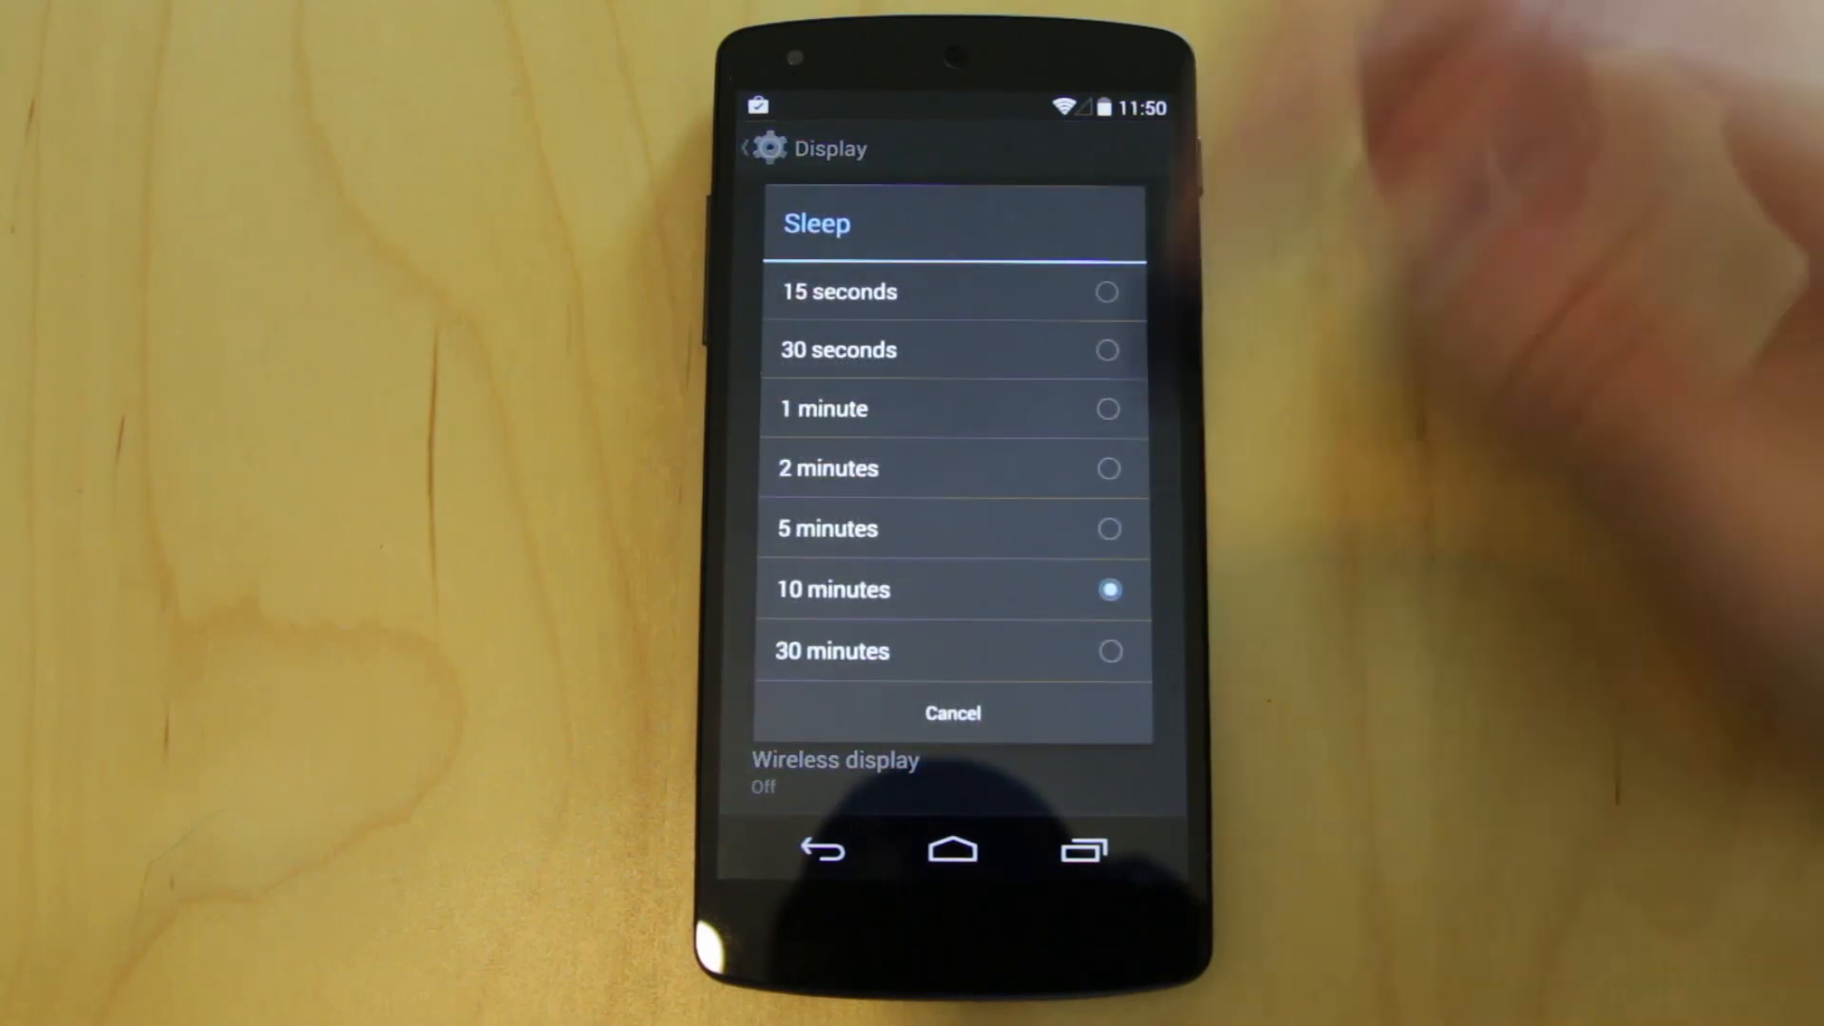
pyautogui.click(952, 712)
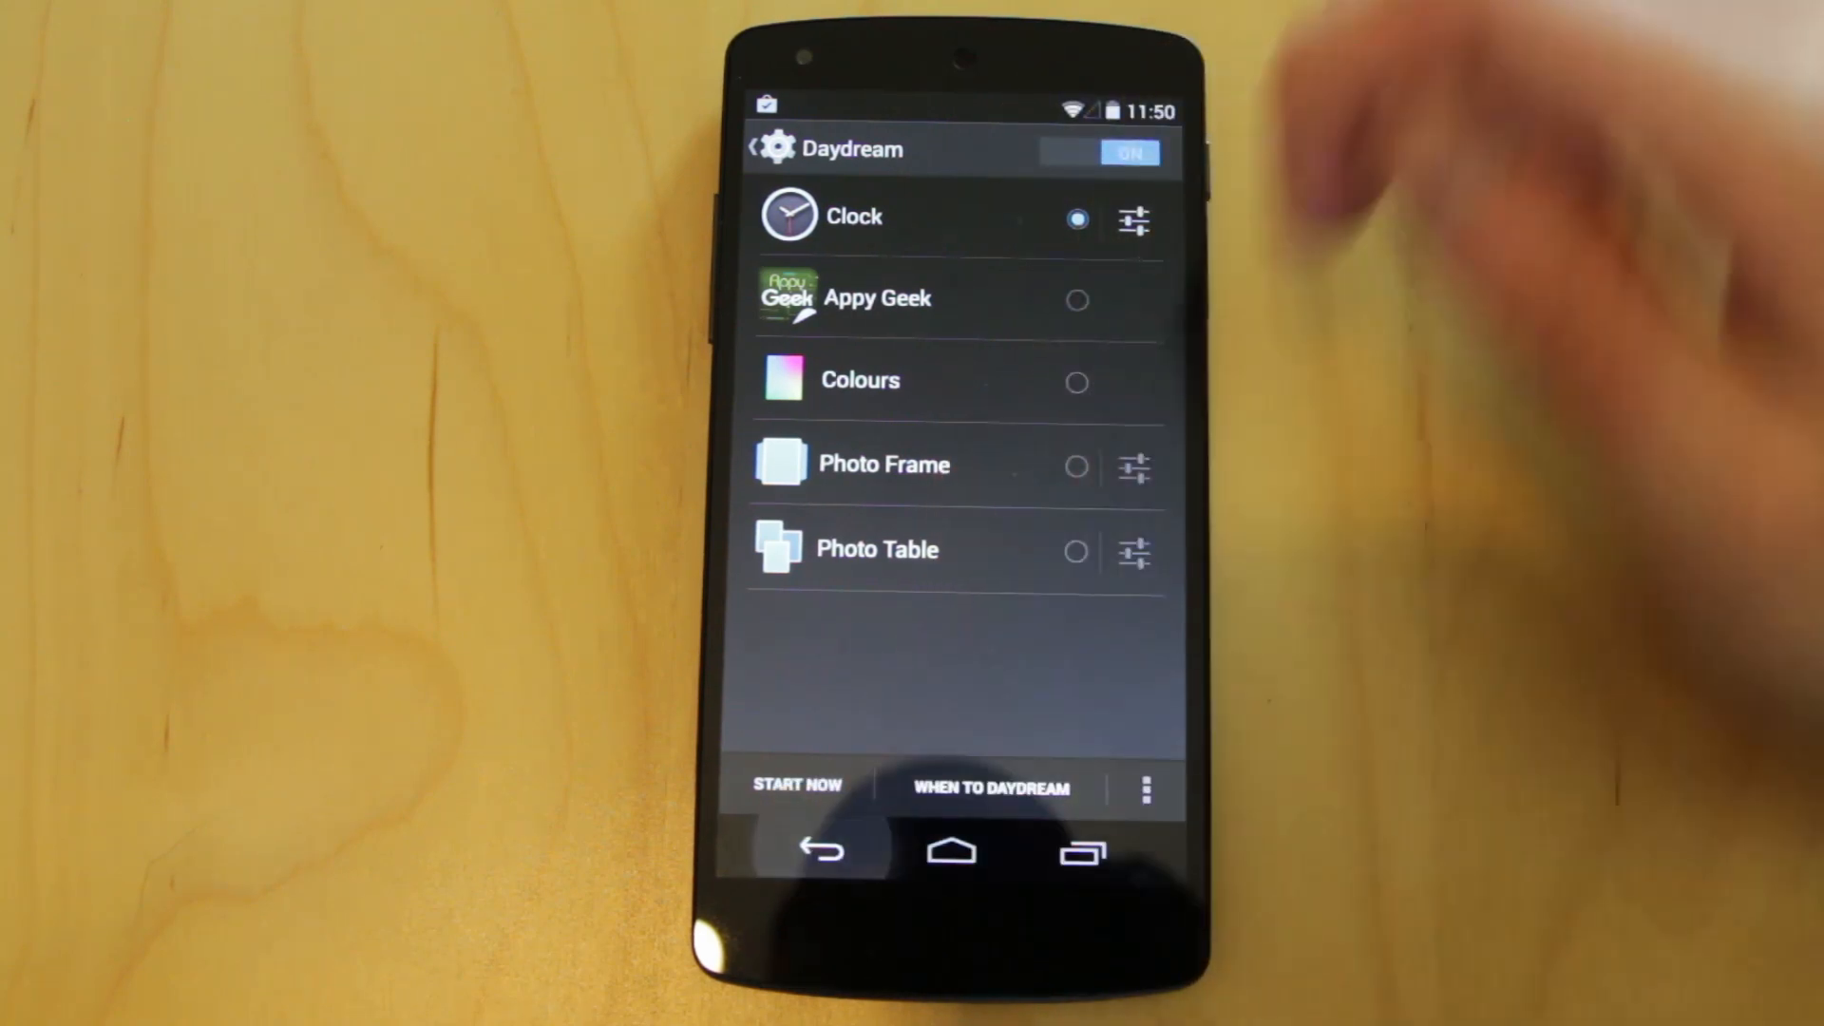
pyautogui.click(824, 852)
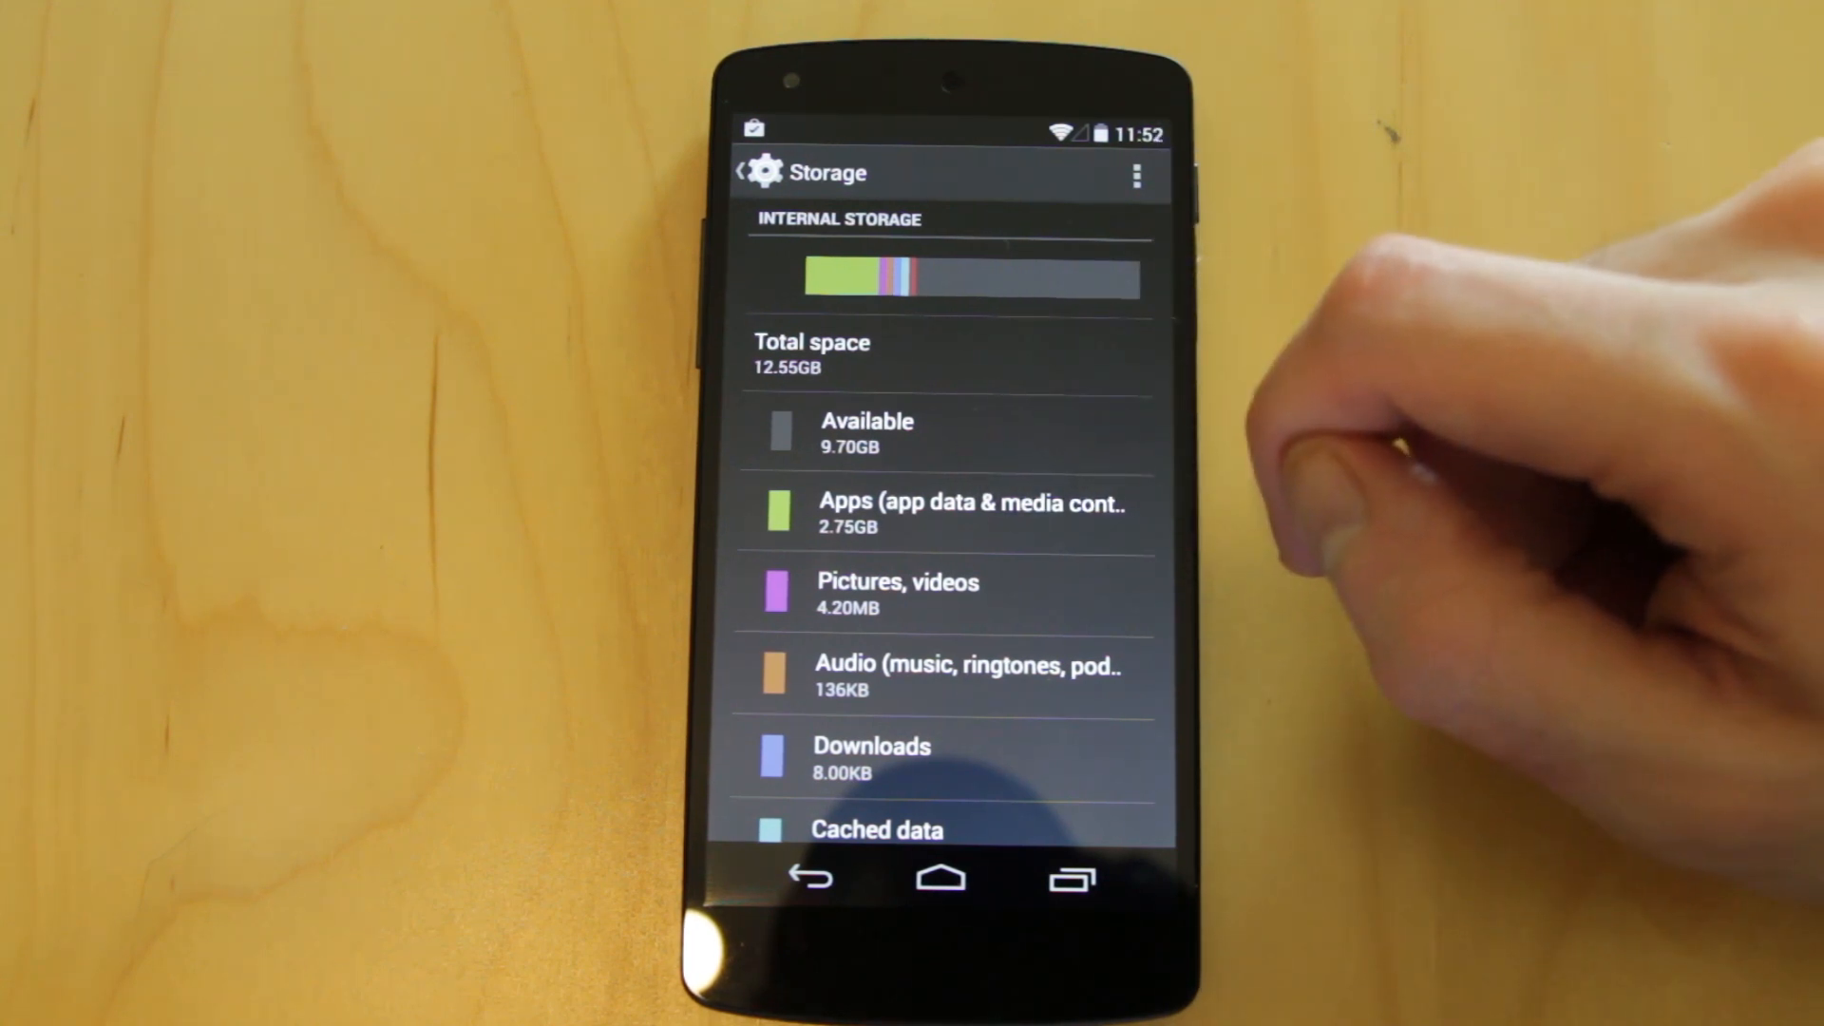
pyautogui.moveTo(1453, 407)
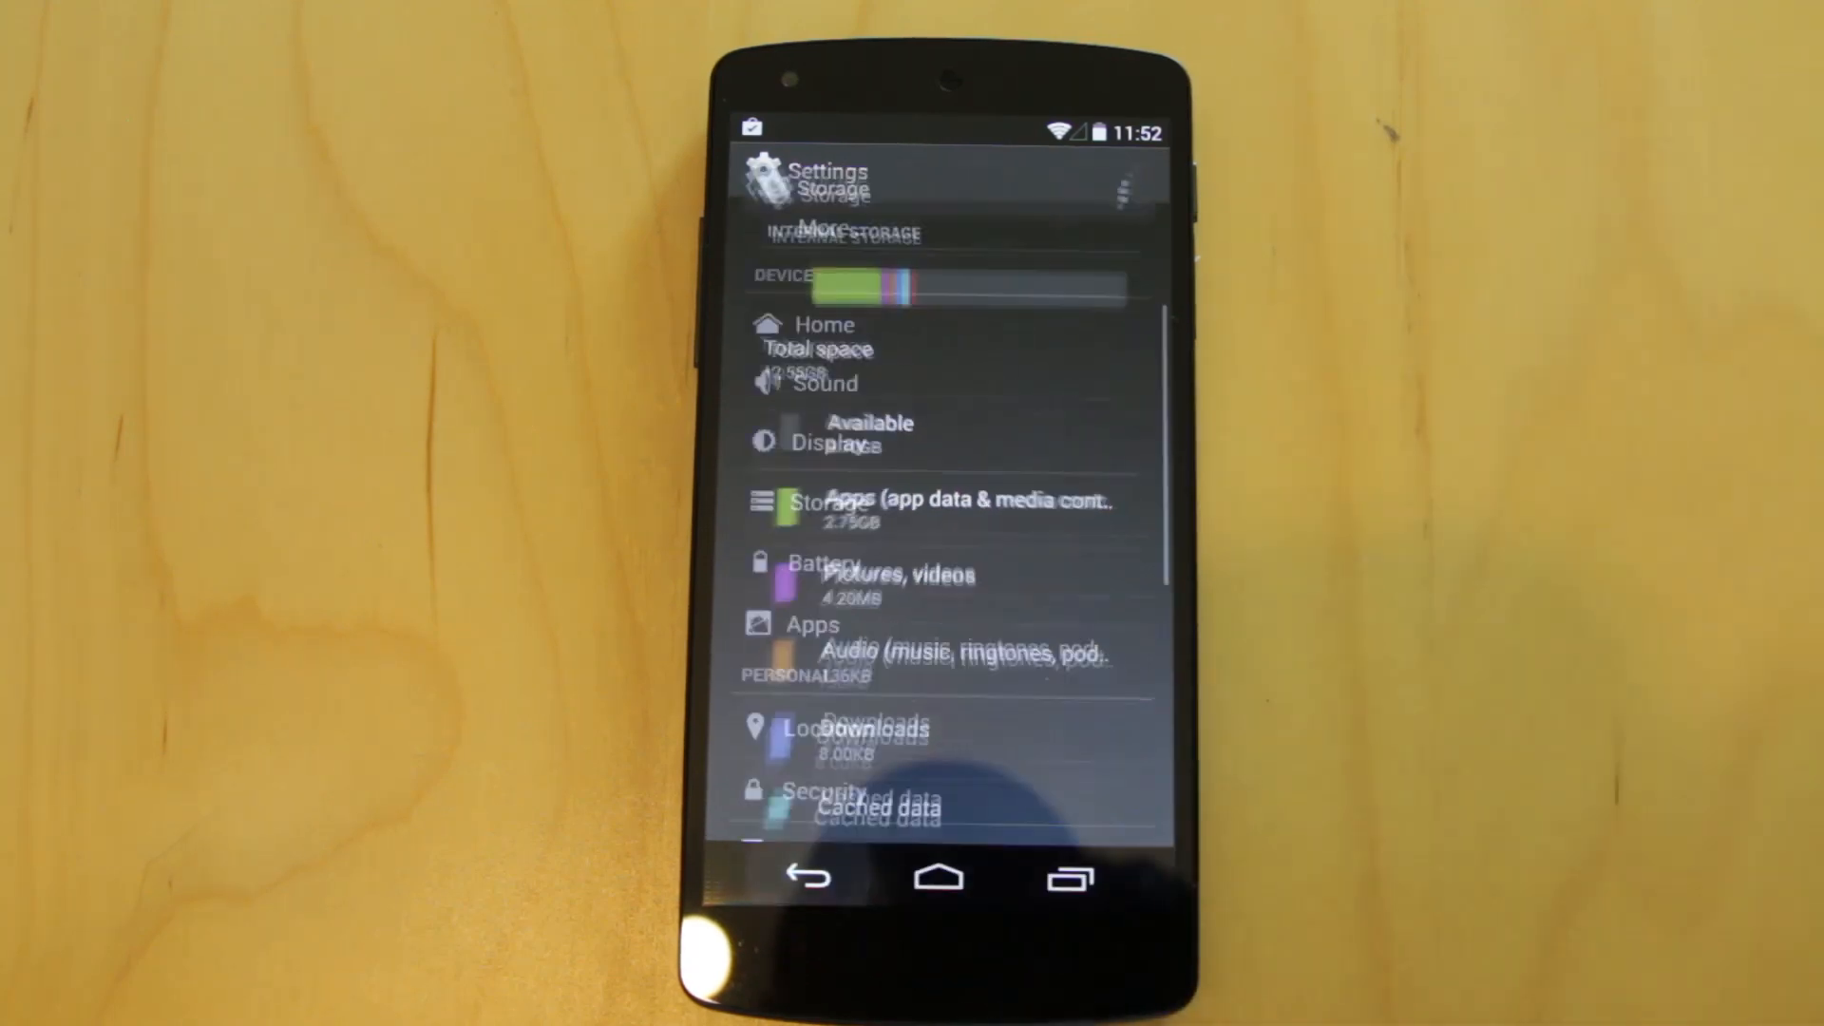
pyautogui.click(811, 878)
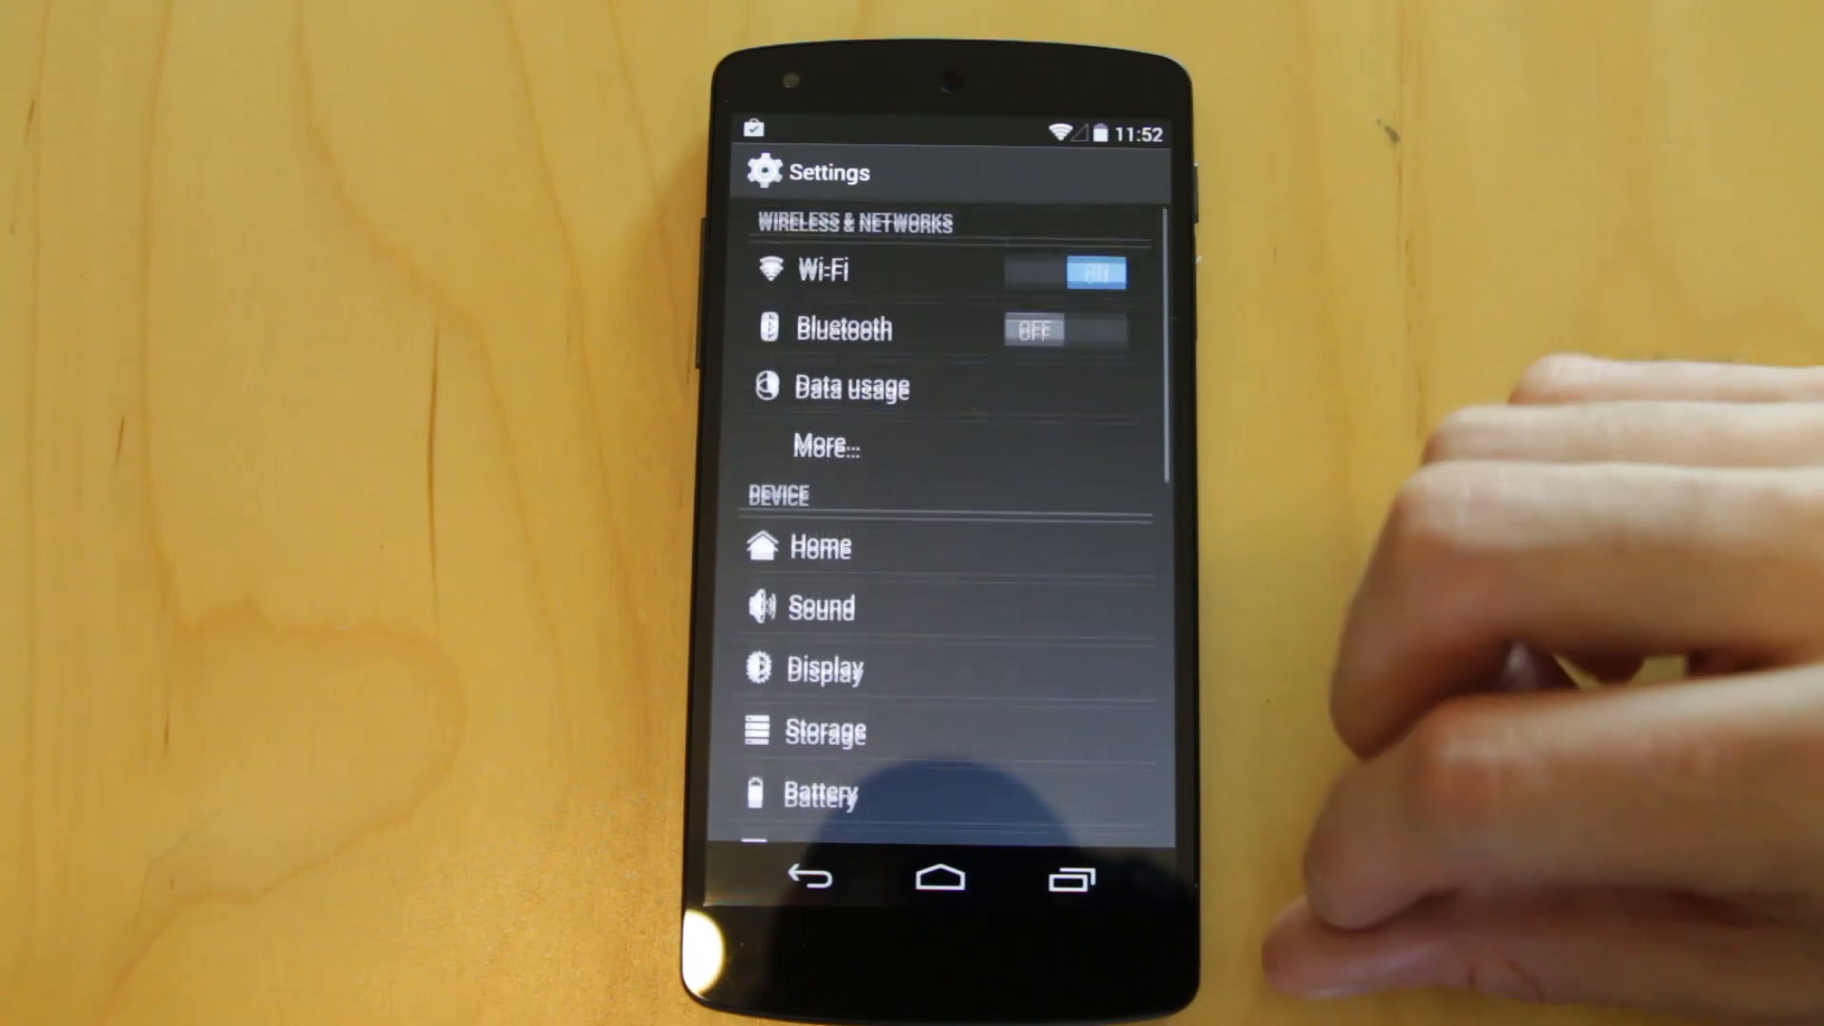
pyautogui.scroll(-3)
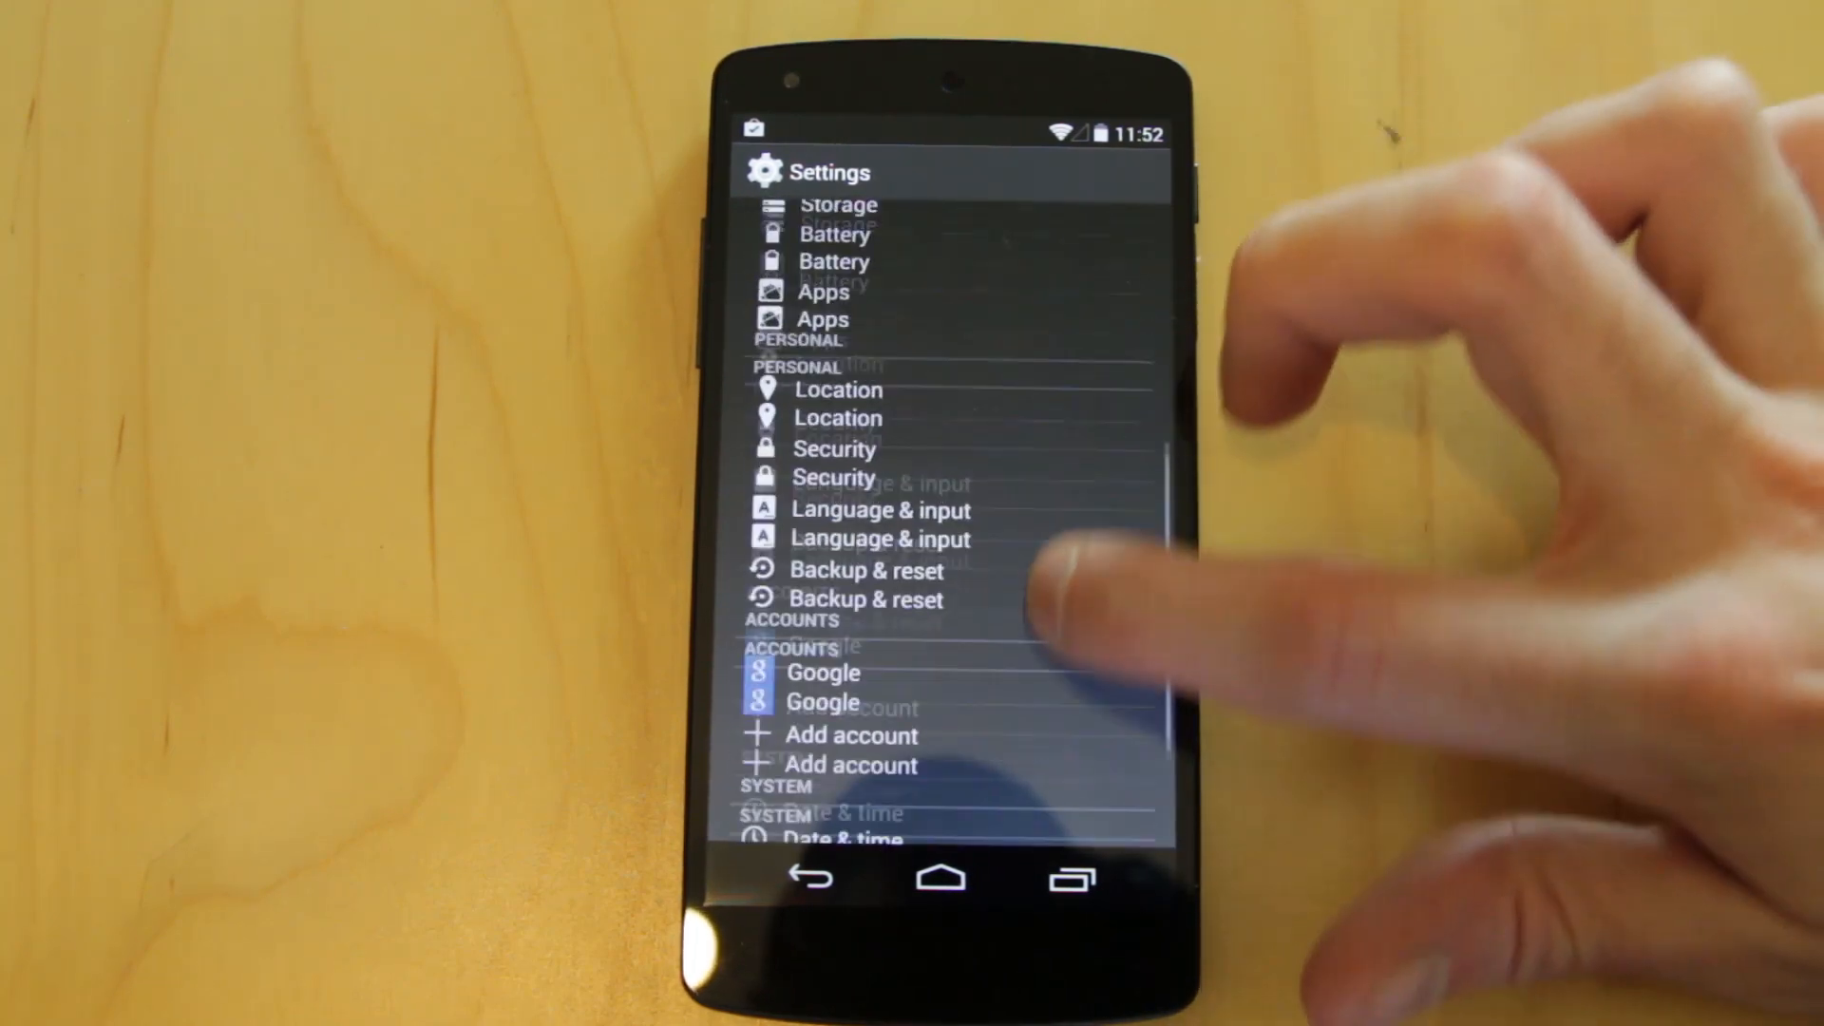
pyautogui.scroll(3)
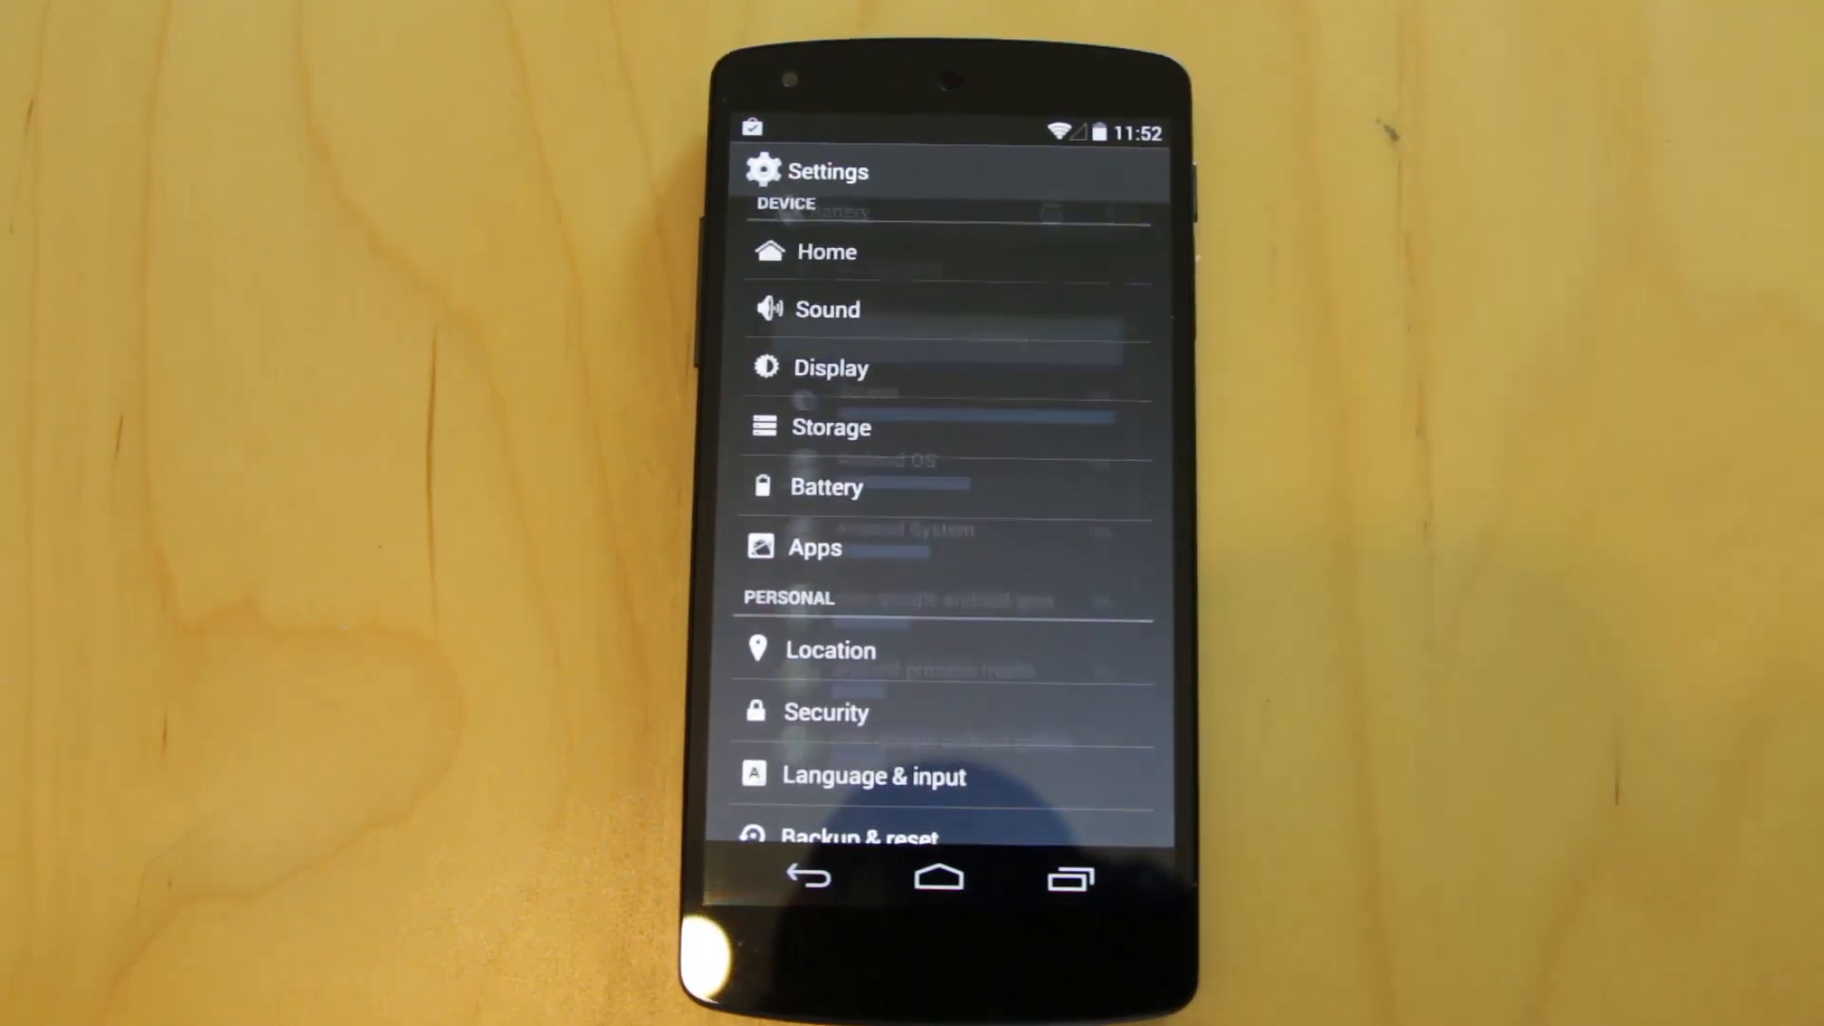
pyautogui.click(827, 486)
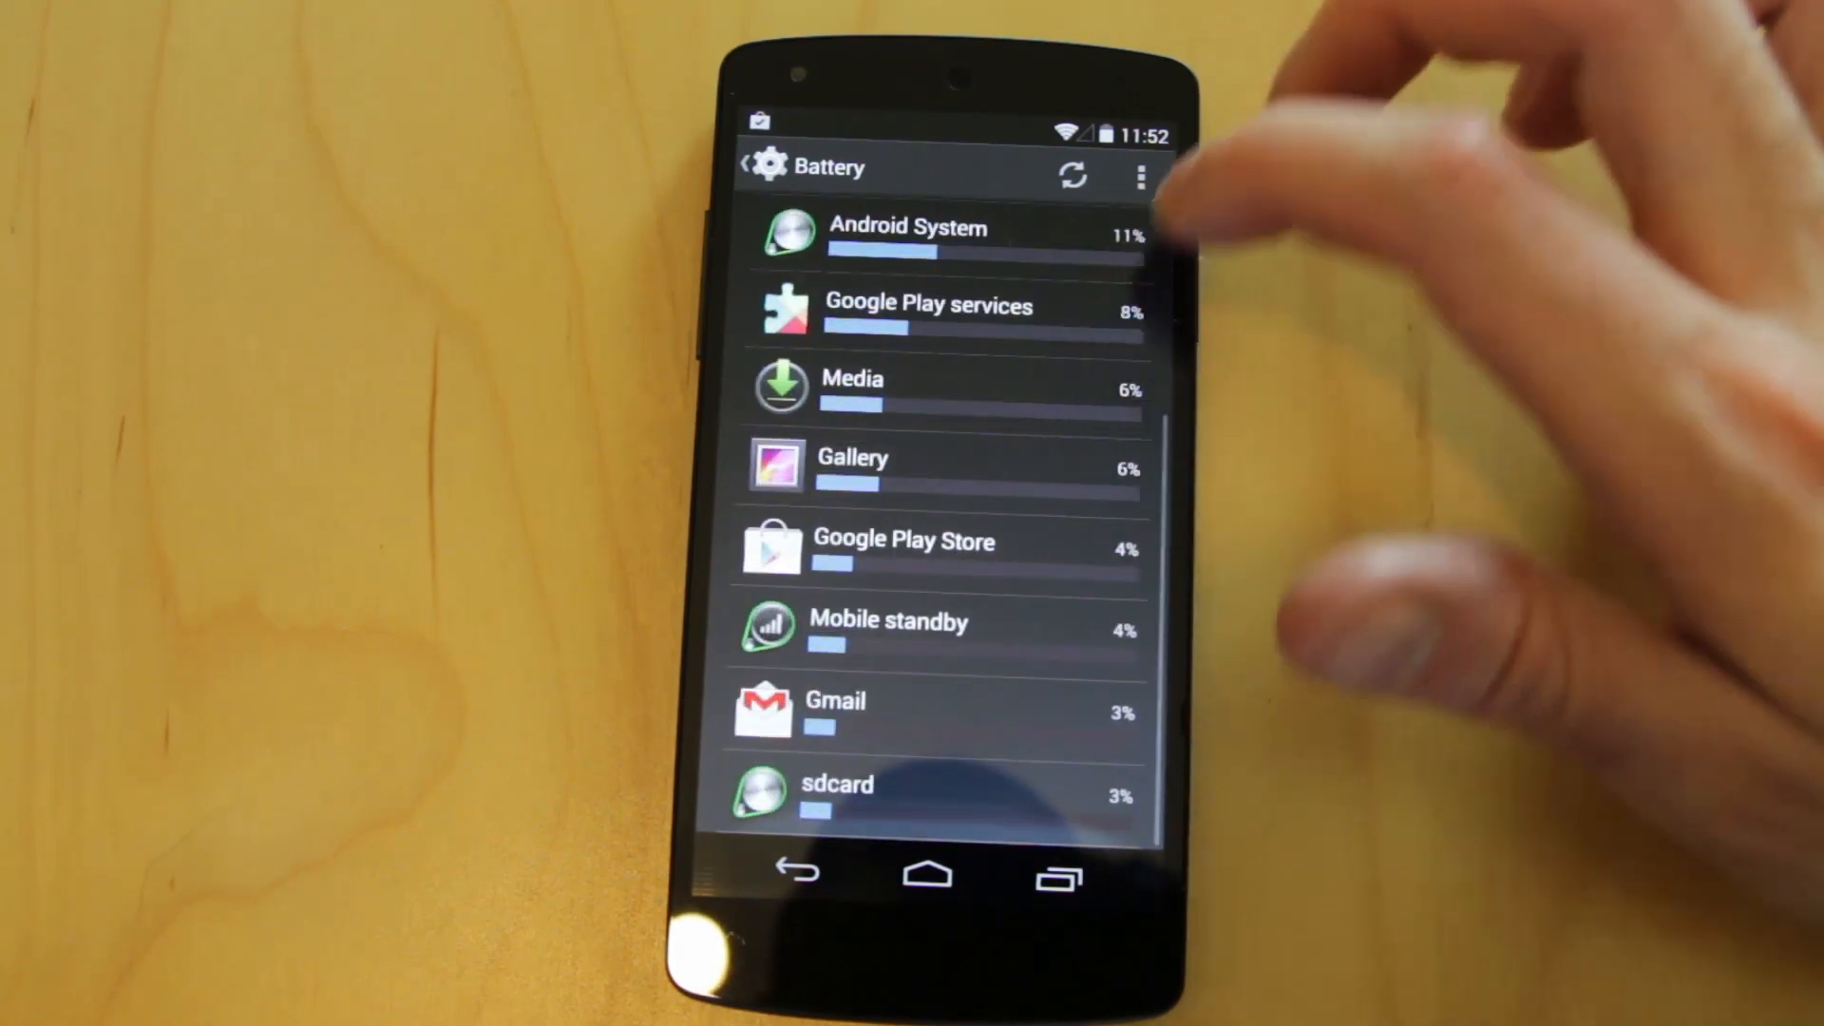
pyautogui.scroll(3)
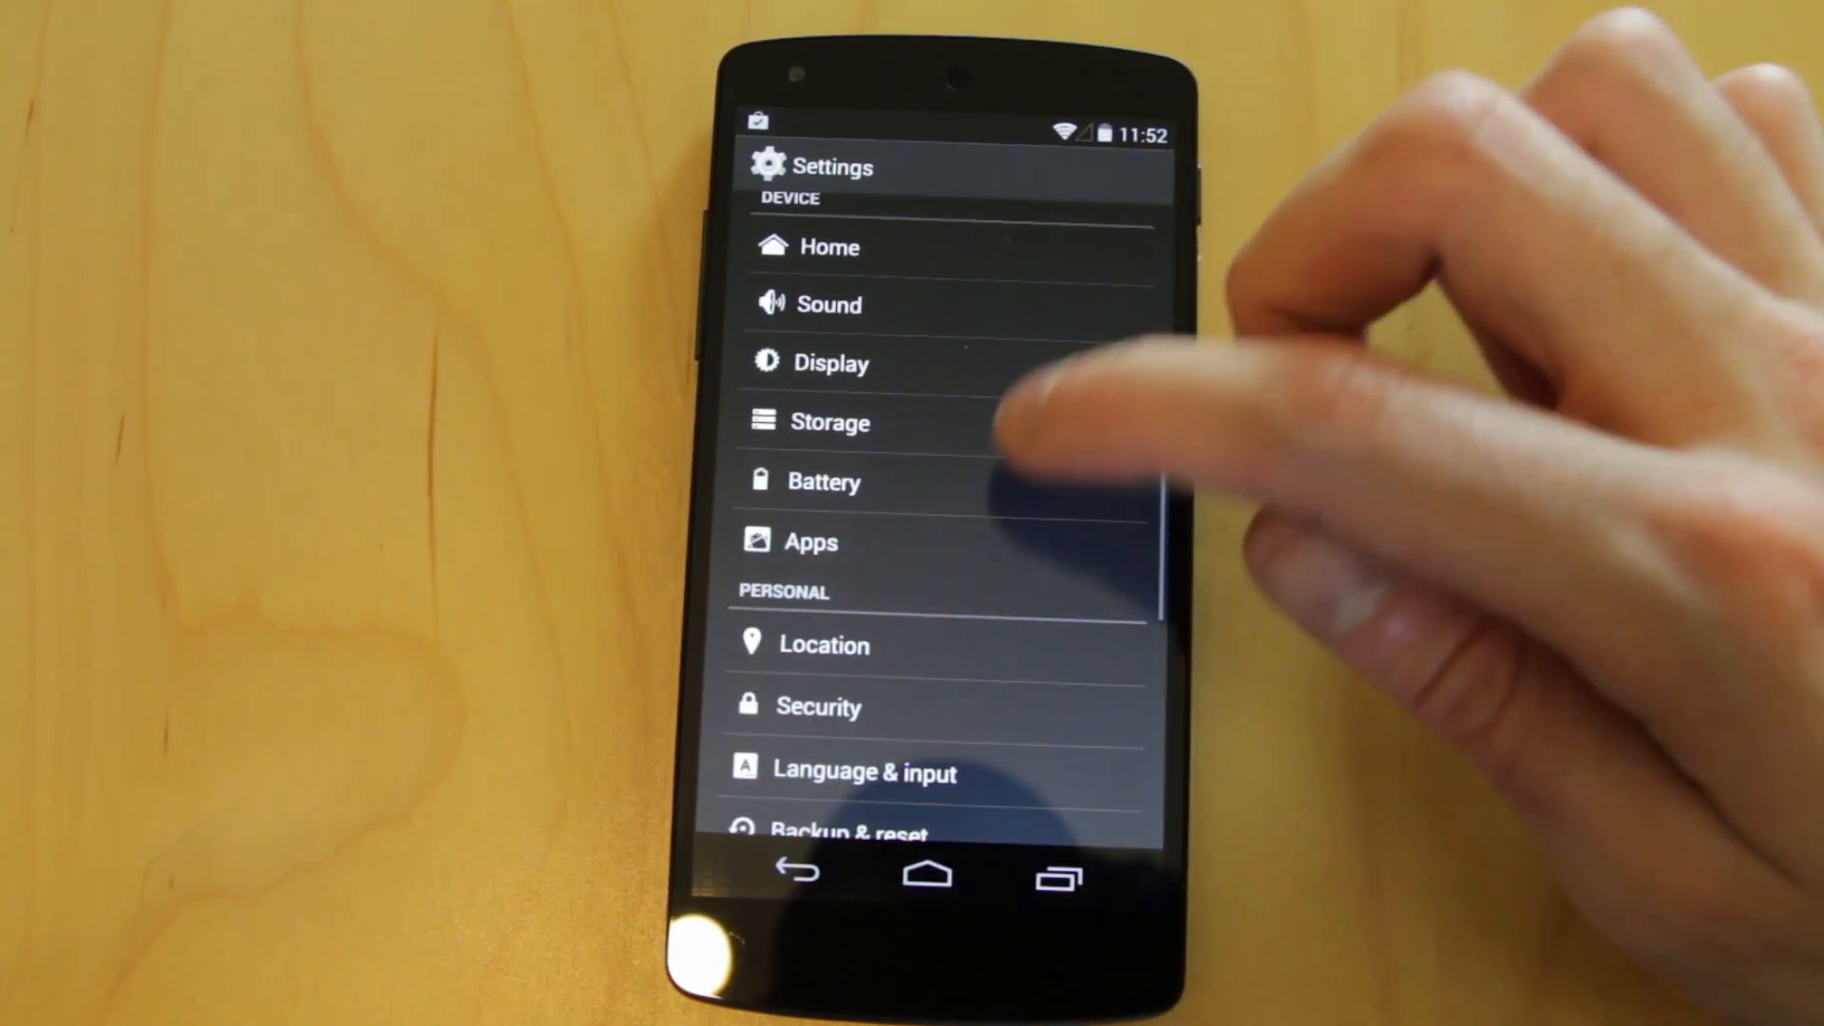
pyautogui.click(811, 541)
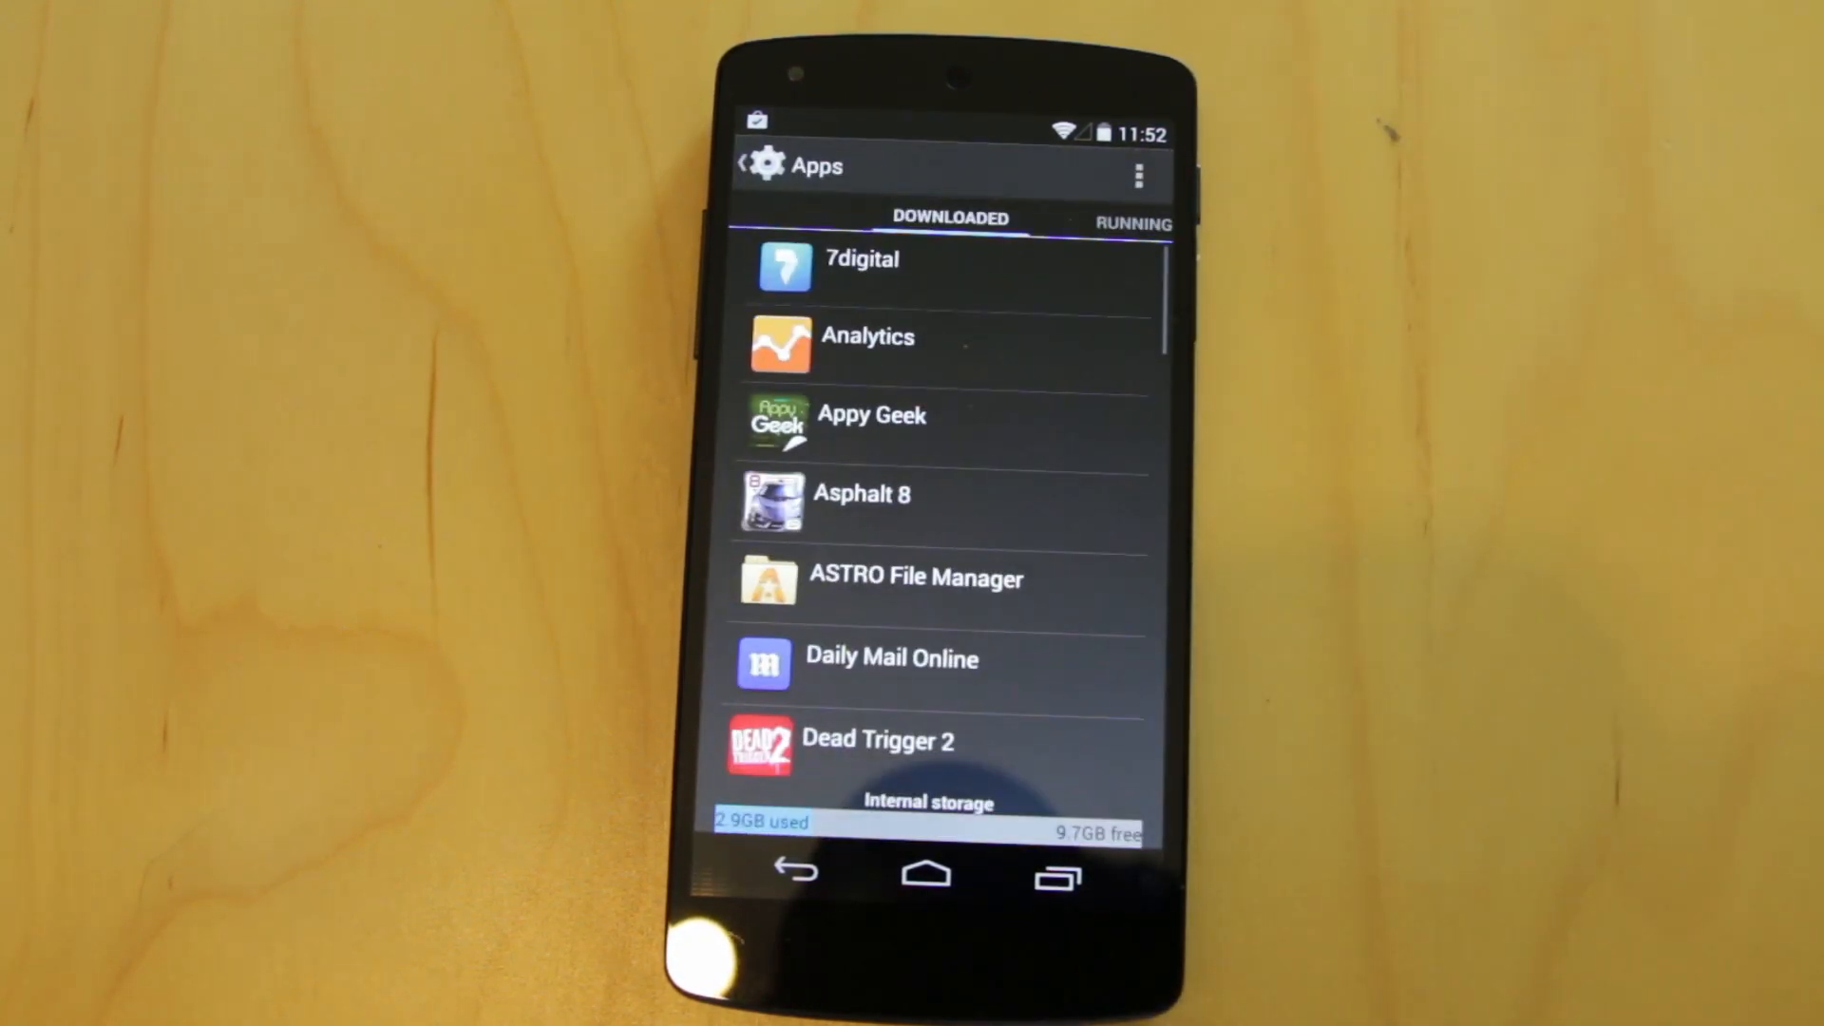
pyautogui.scroll(3)
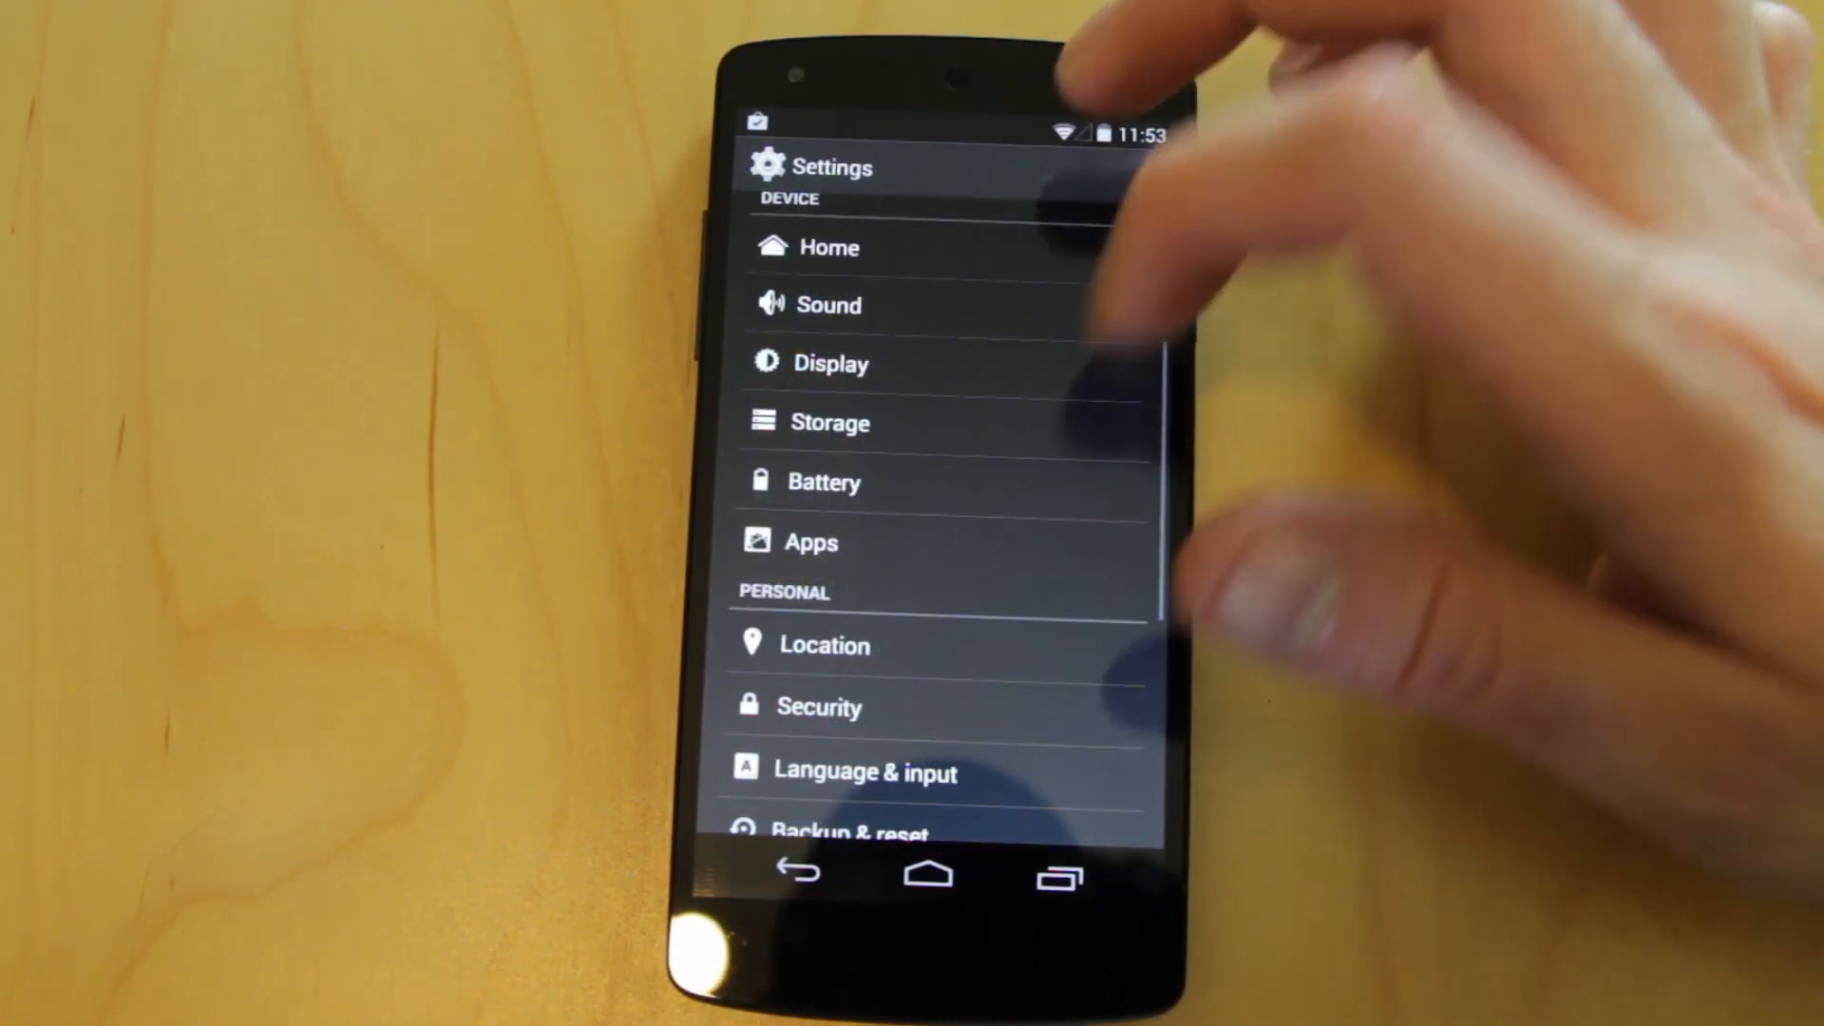
# Enter Location settings and view the Mode choices: High accuracy, Battery saving, Device only.
pyautogui.click(823, 644)
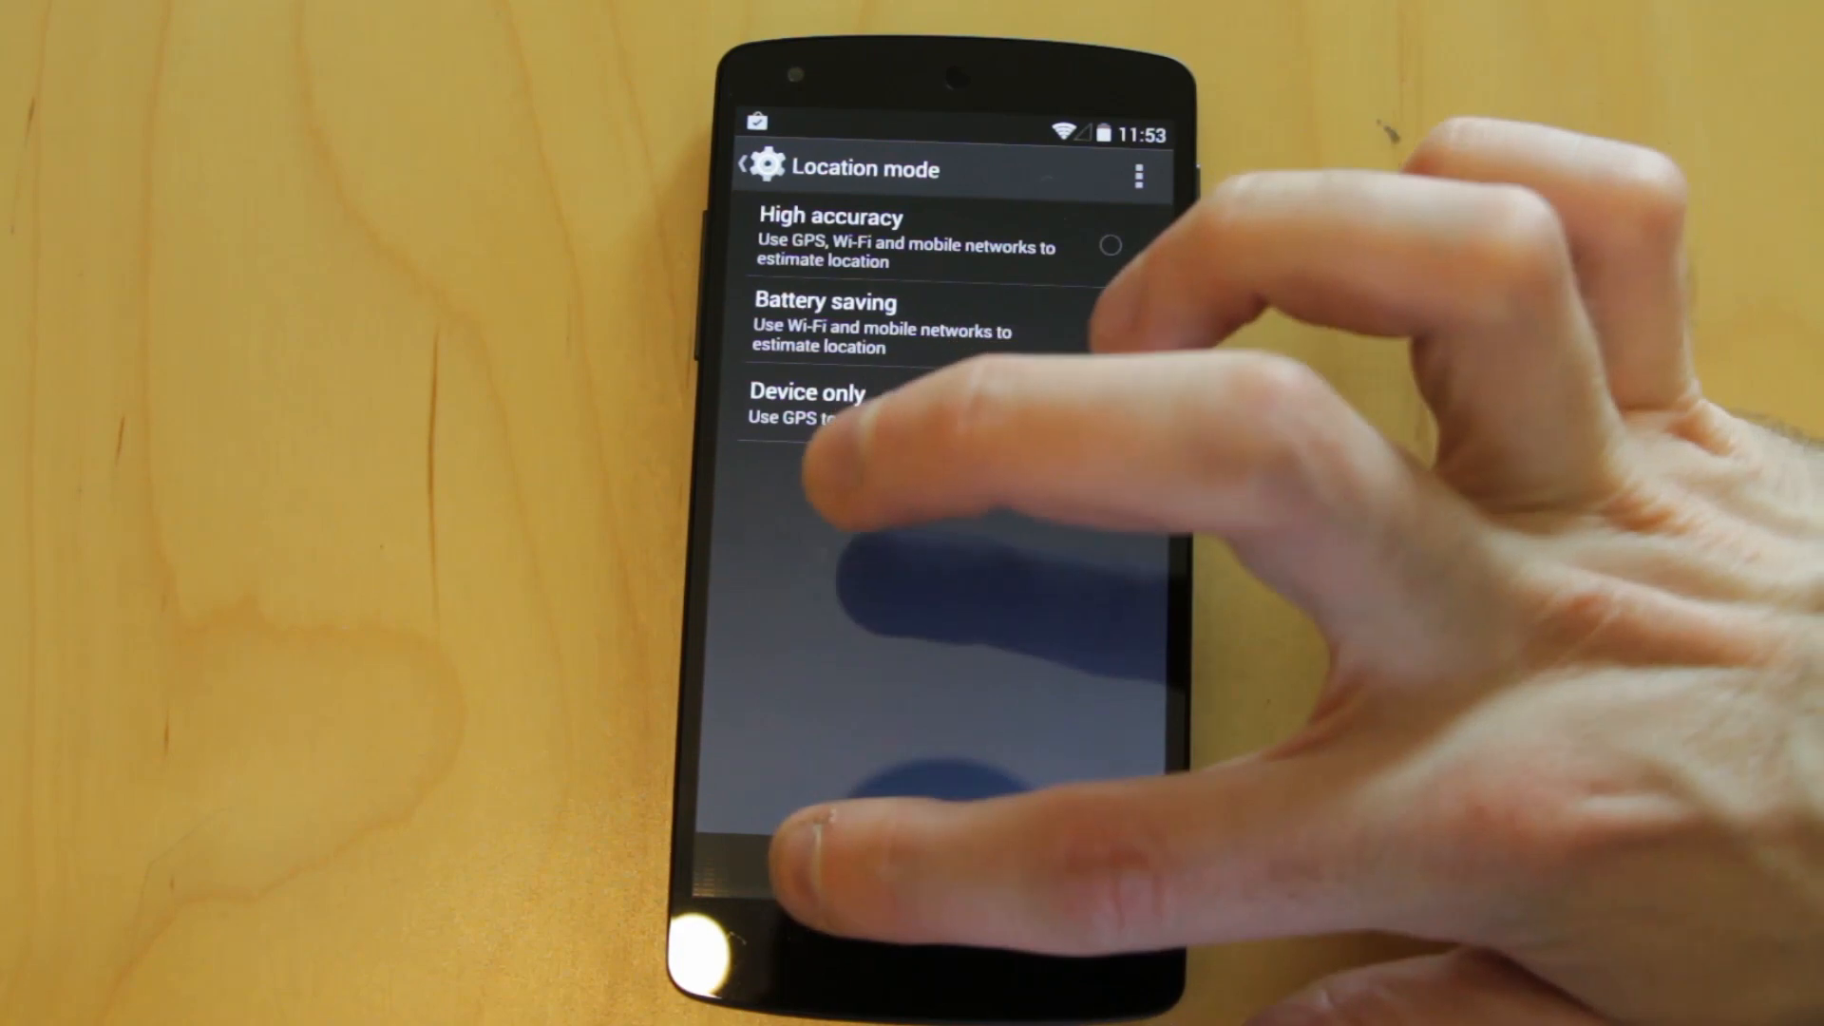
pyautogui.click(1106, 414)
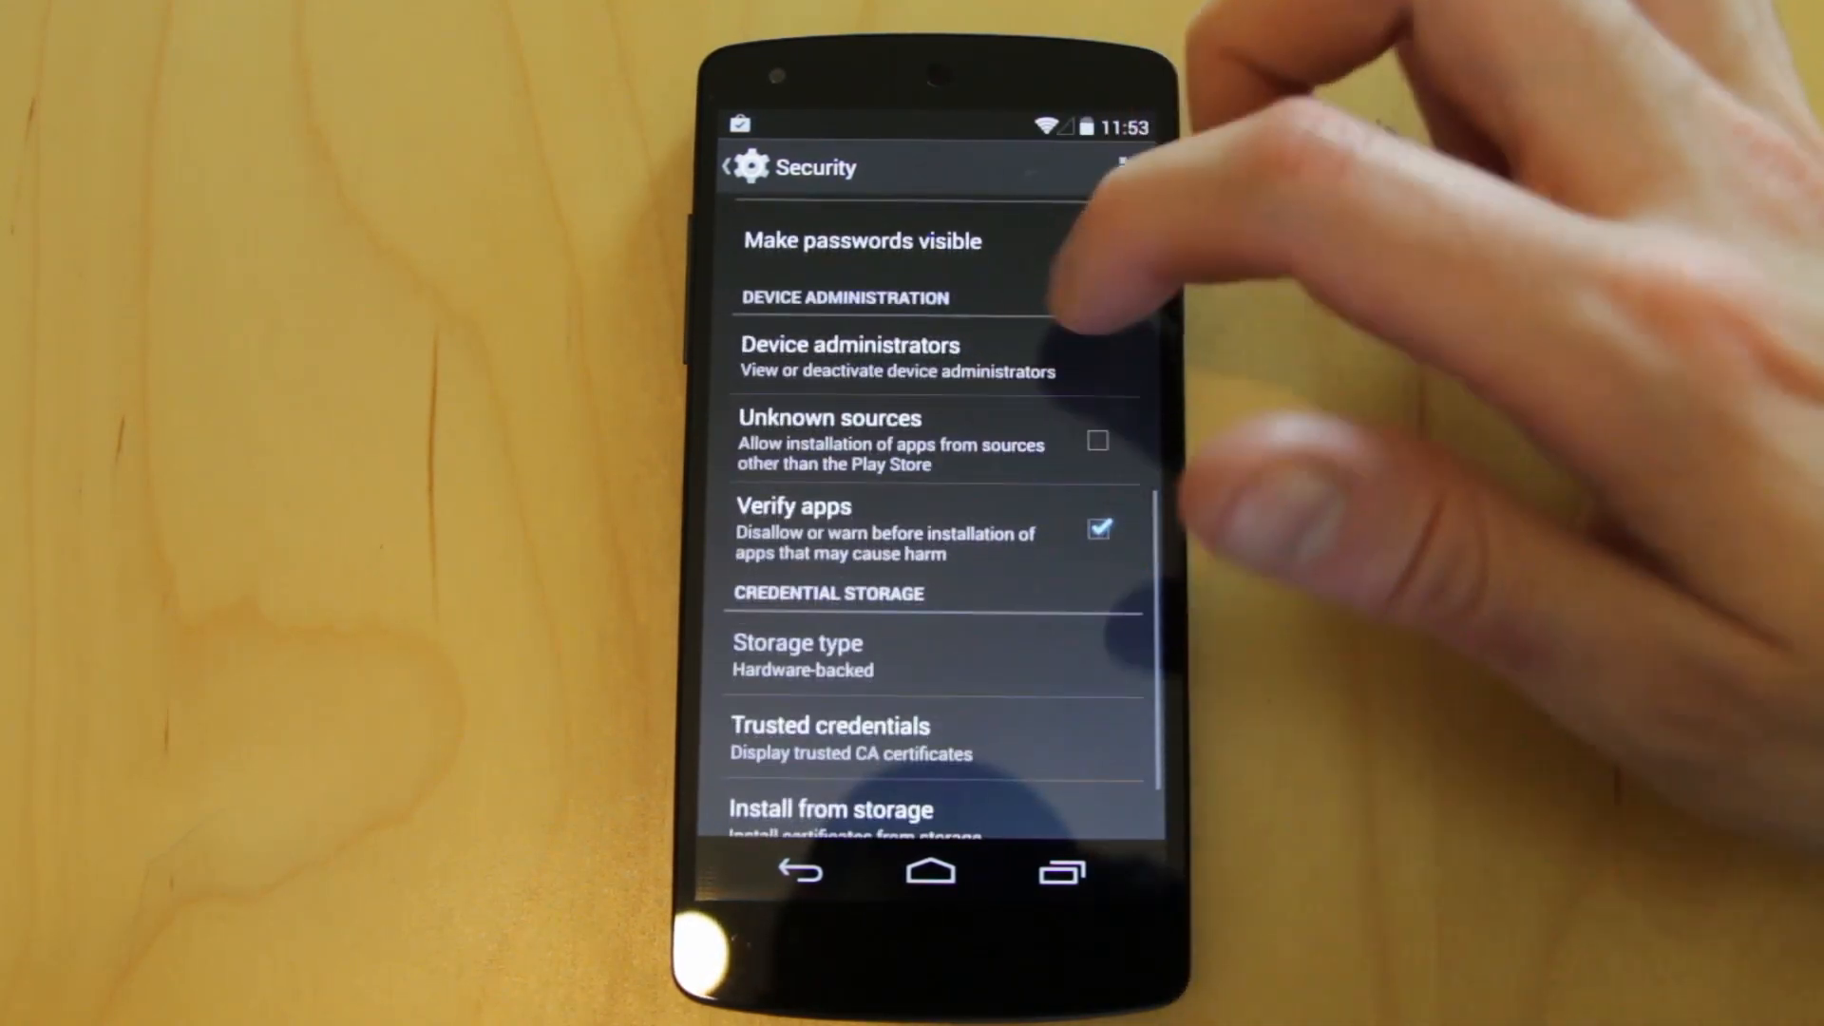
# Review Security settings down to Device administration and Credential storage, then return to Settings.
pyautogui.scroll(3)
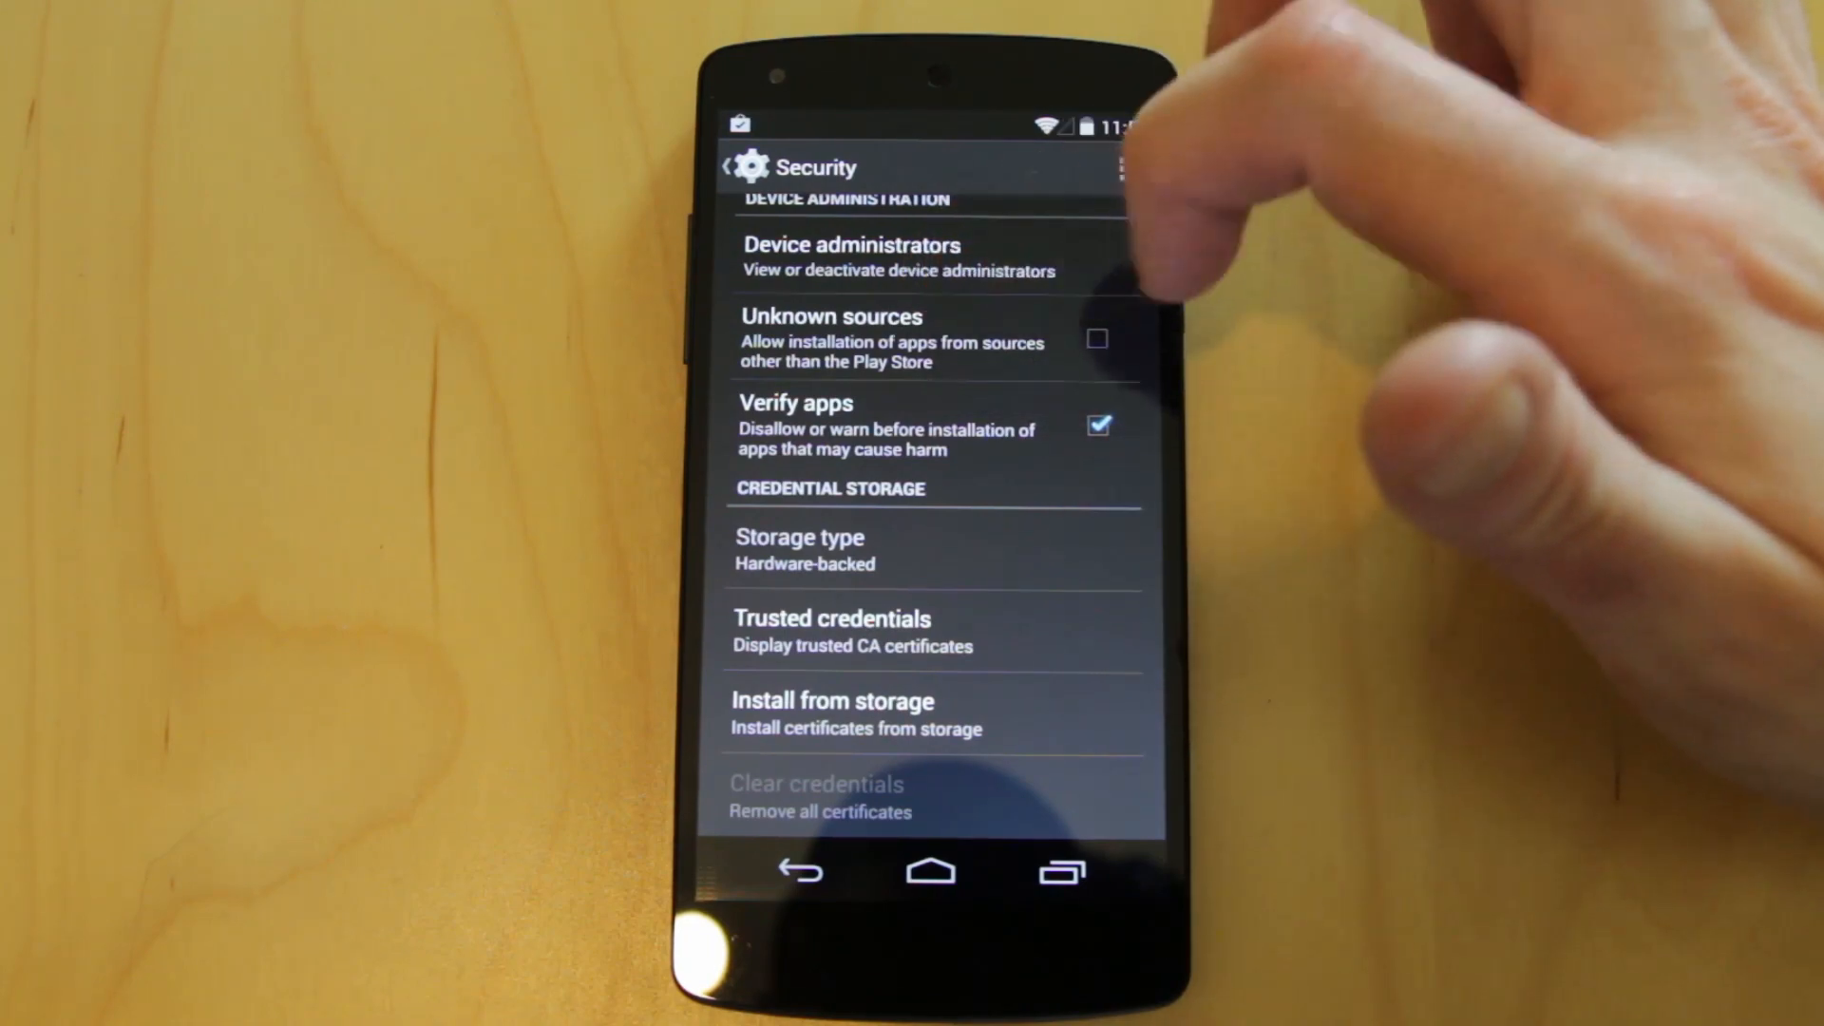
pyautogui.click(1096, 338)
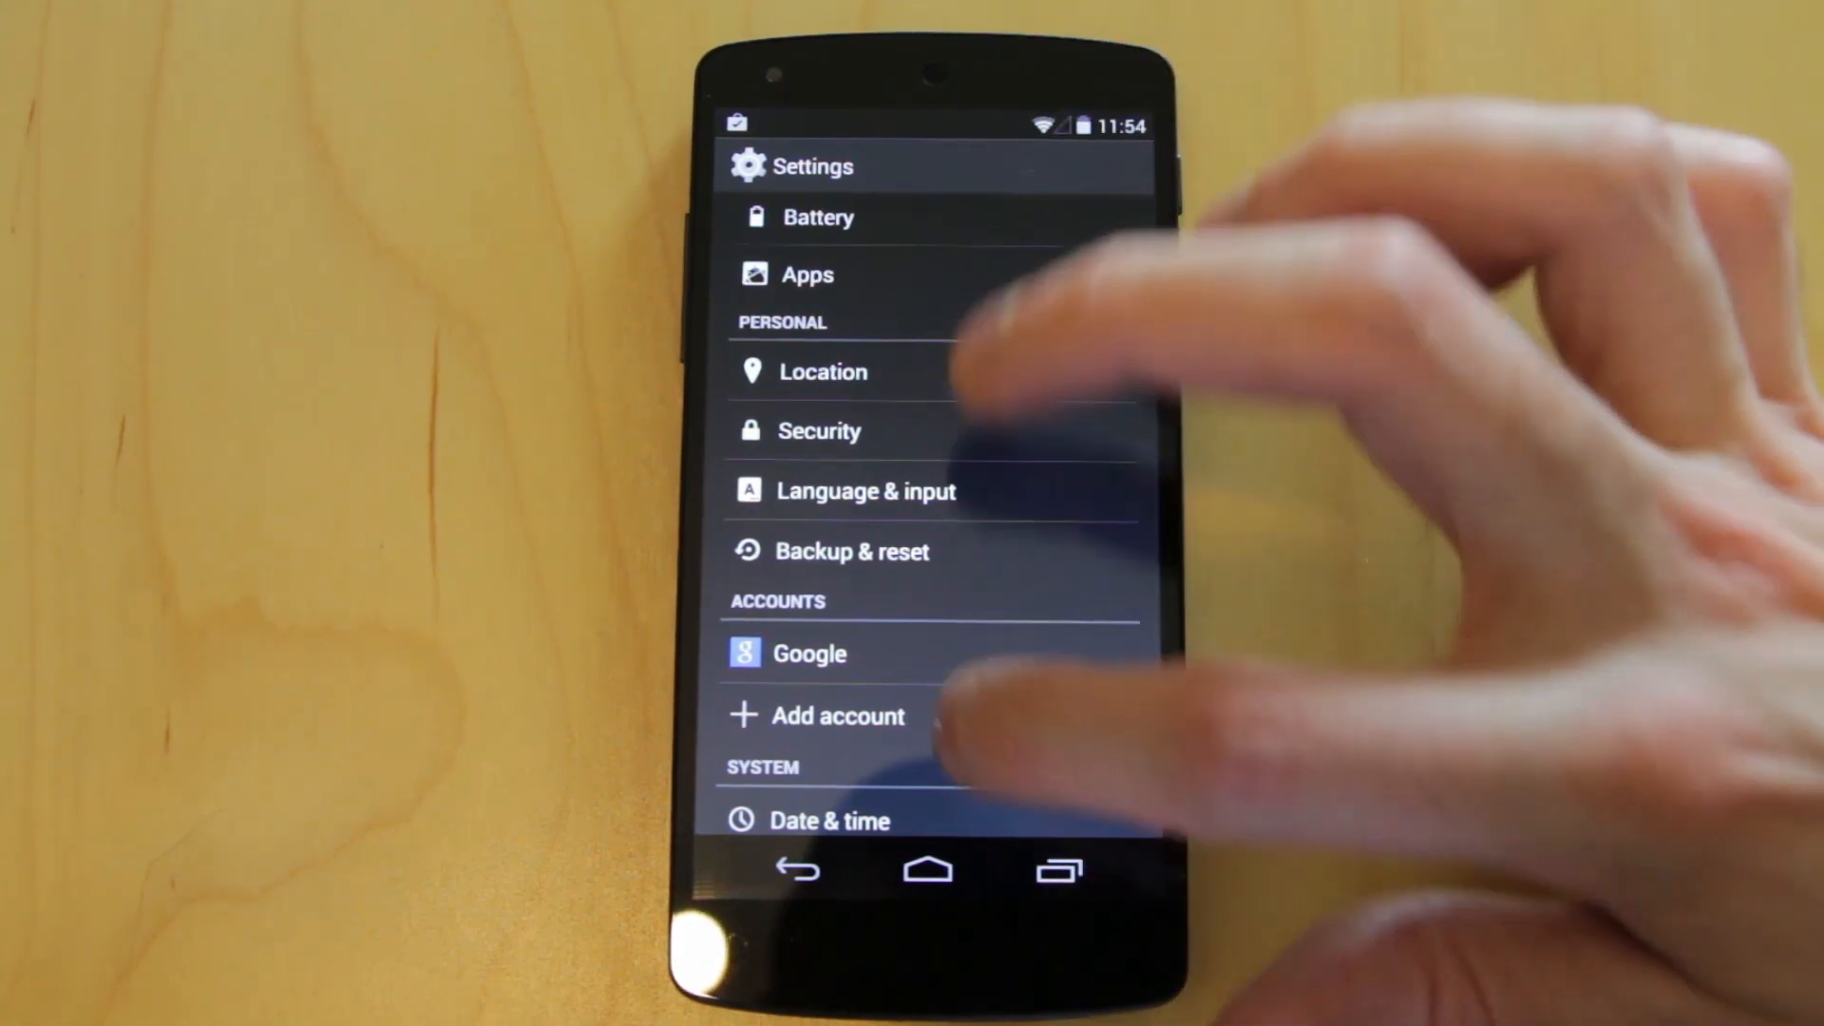
# Scroll to the bottom of Settings and return to the home screen.
pyautogui.scroll(3)
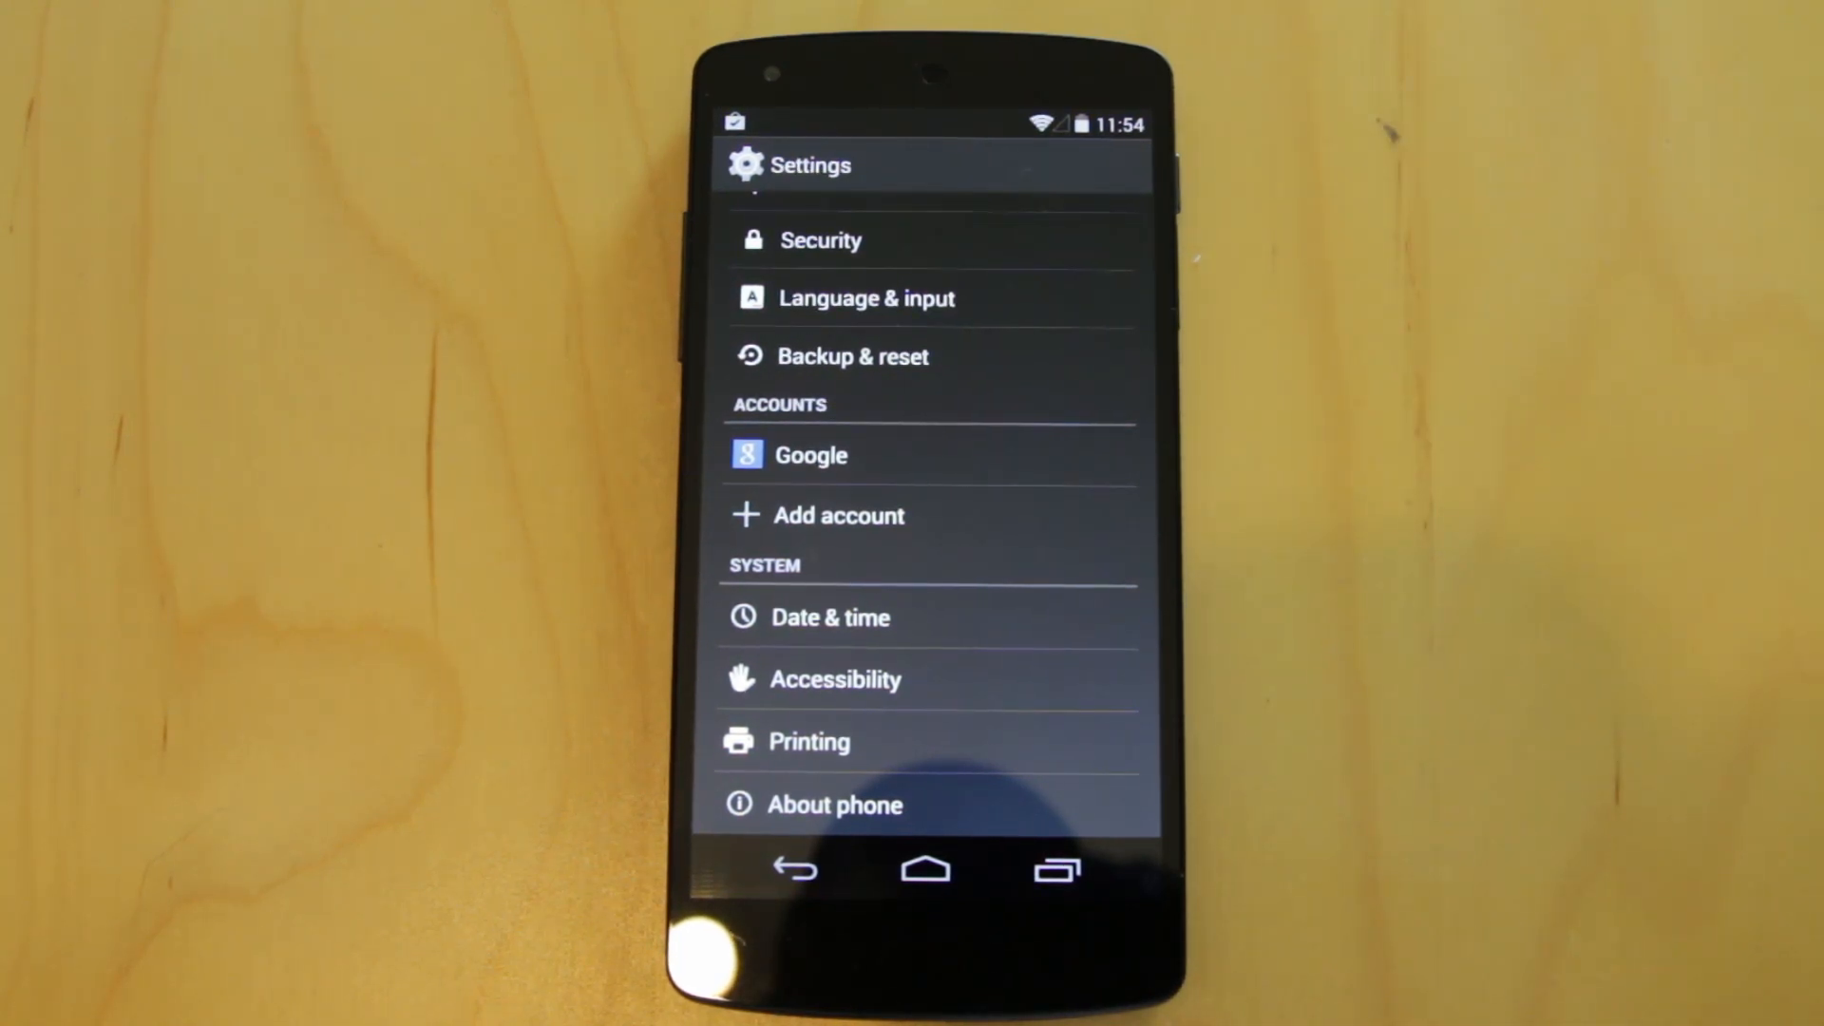
pyautogui.click(925, 869)
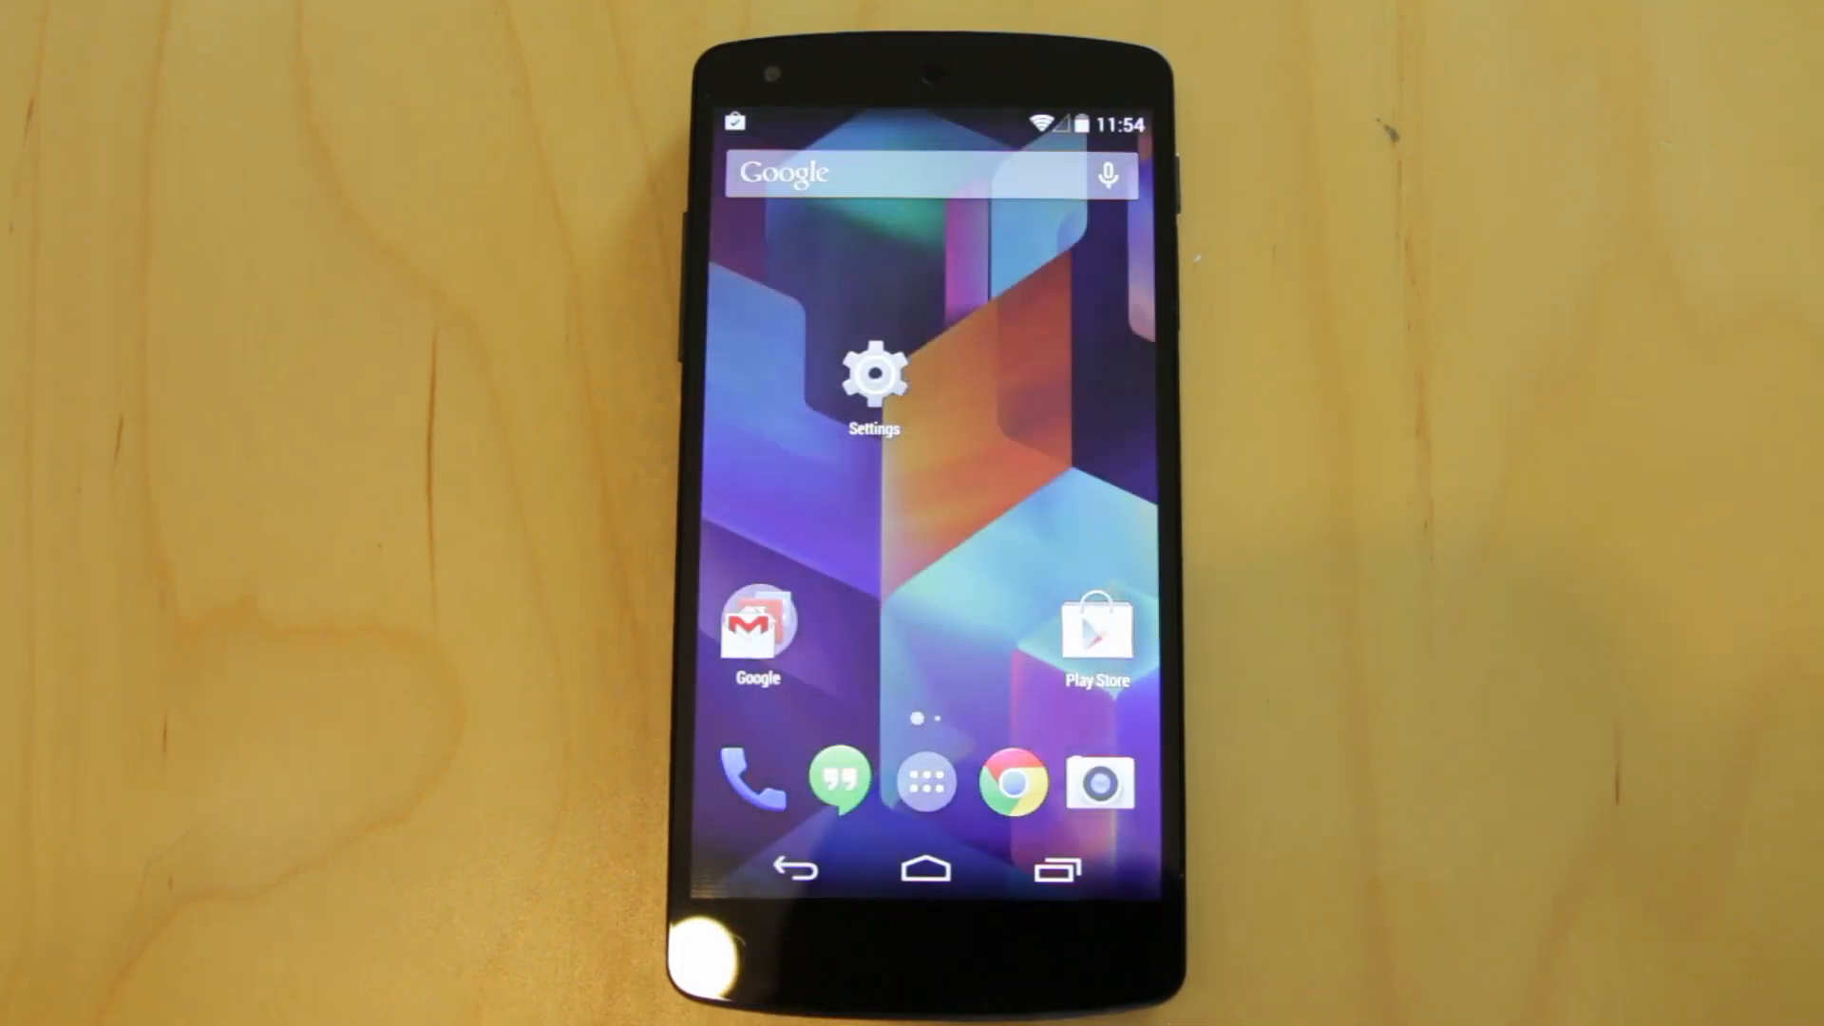